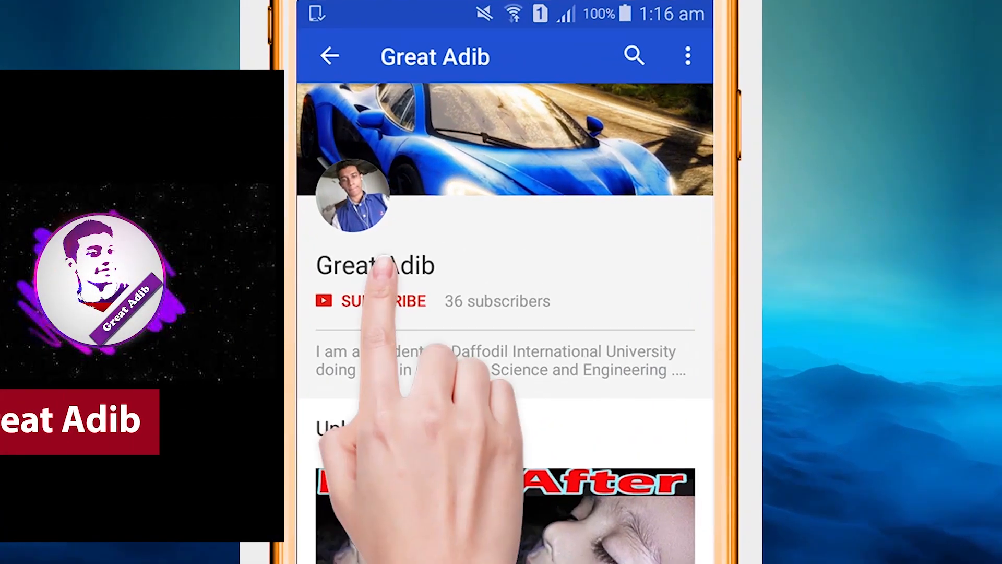
# - Let the channel intro overlay finish so the Windows 11 desktop appears
pyautogui.click(383, 301)
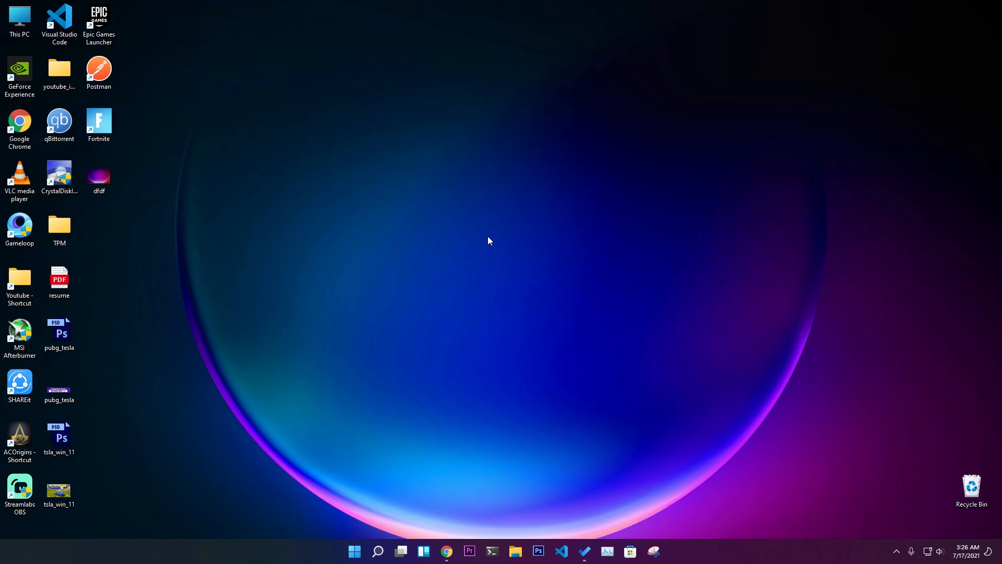
pyautogui.click(446, 551)
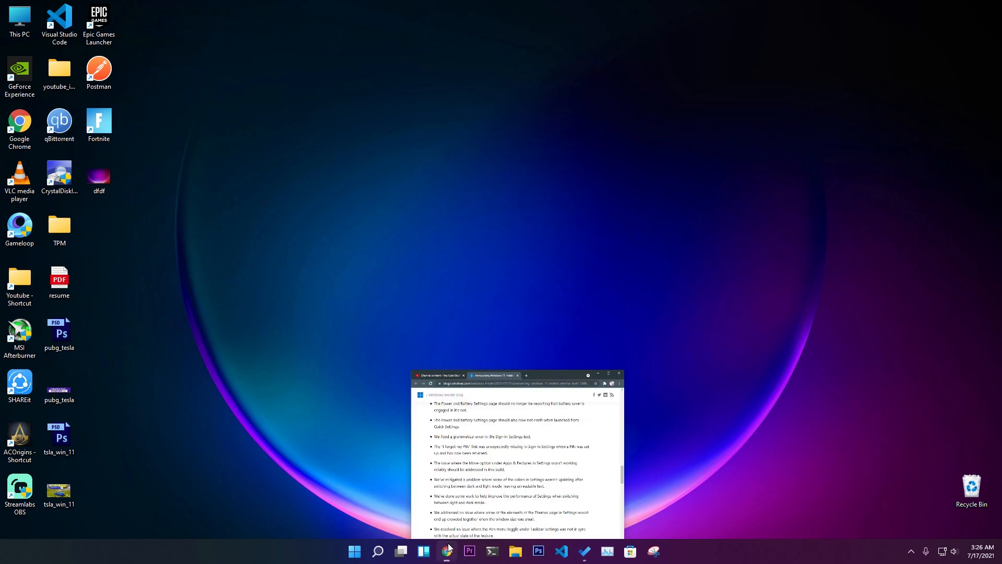
pyautogui.click(447, 551)
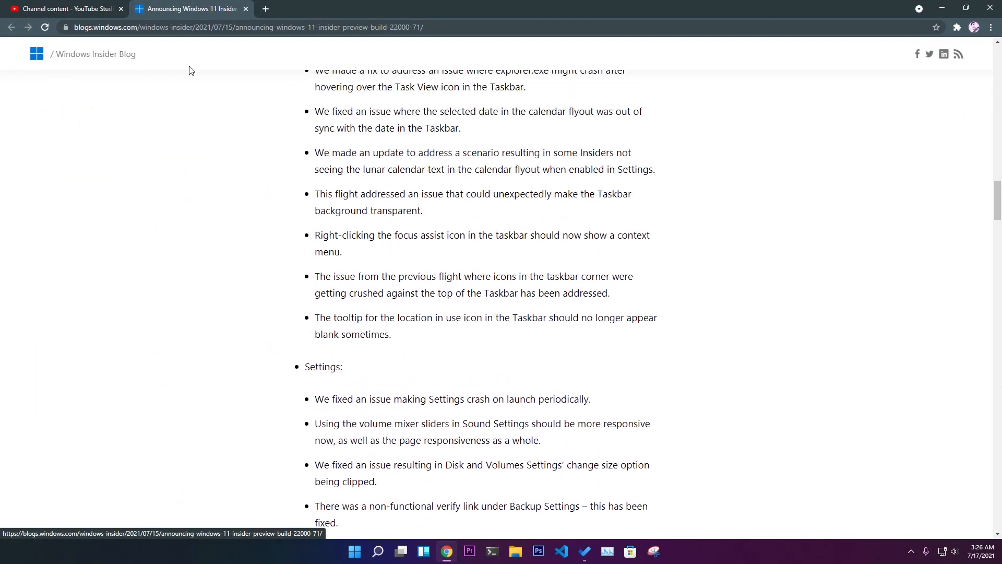
pyautogui.scroll(3)
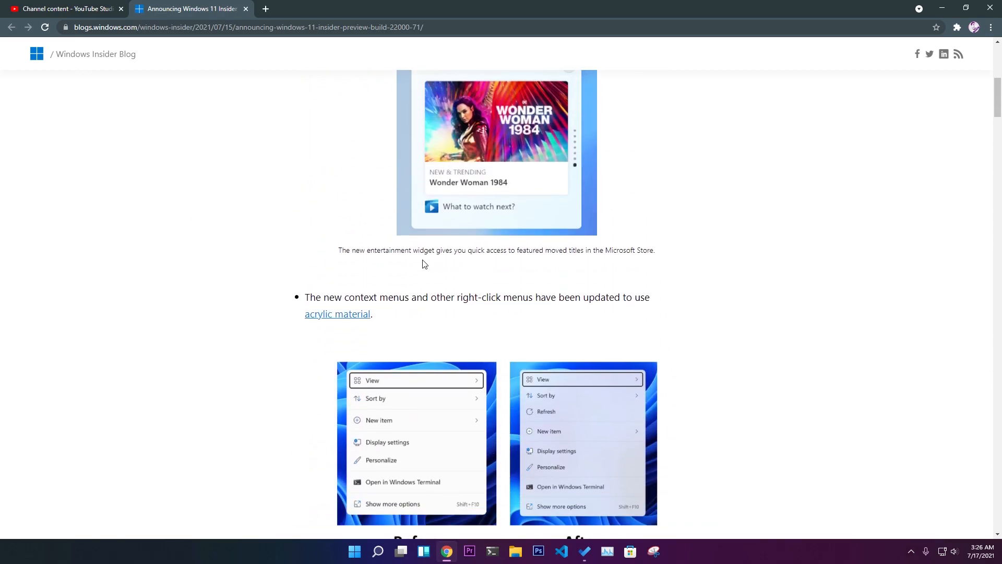
pyautogui.scroll(-3)
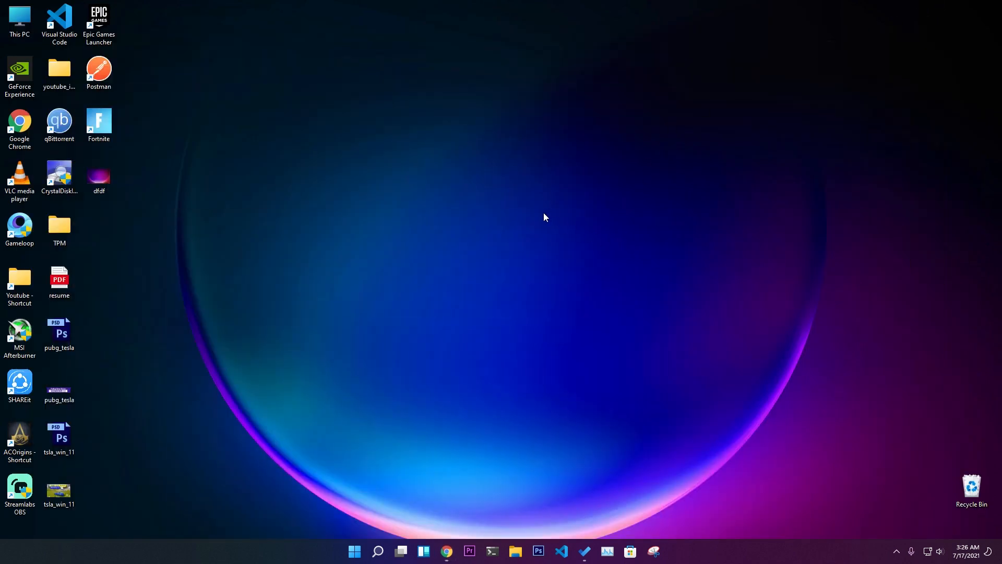
# - Show the acrylic desktop context menu and its View submenu, then reopen it over the red wallpaper
pyautogui.rightClick(544, 217)
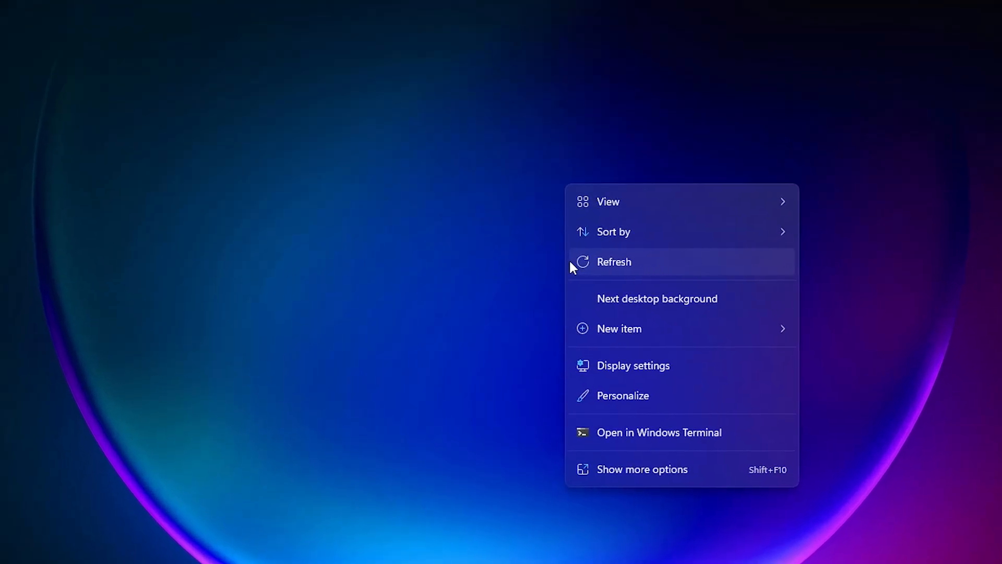
pyautogui.click(608, 201)
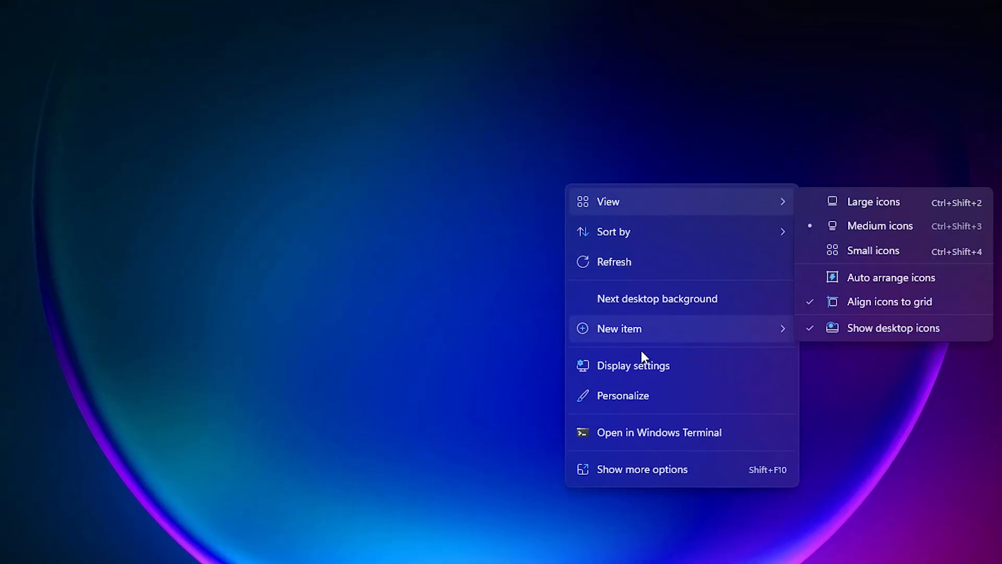
pyautogui.moveTo(620, 217)
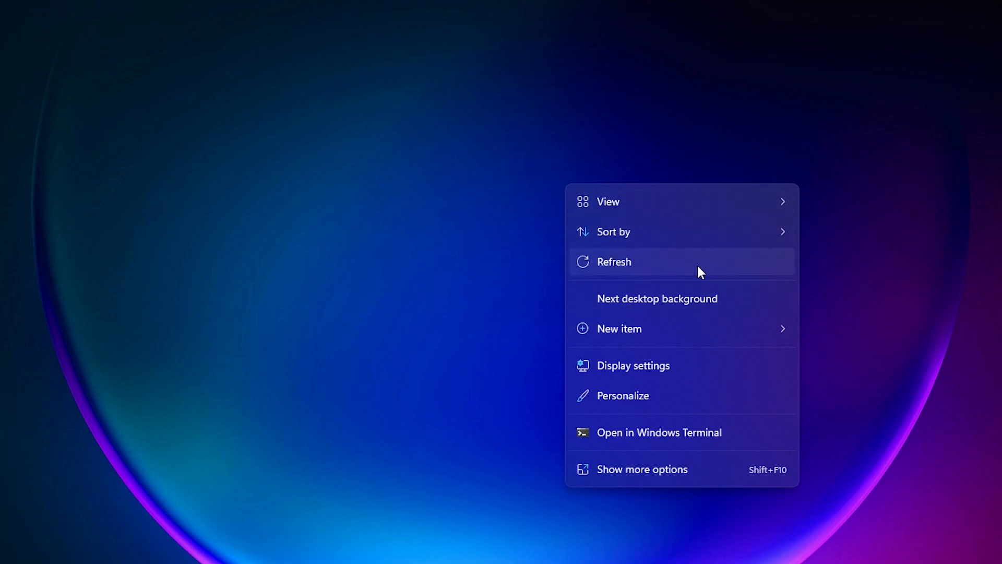
pyautogui.moveTo(626, 272)
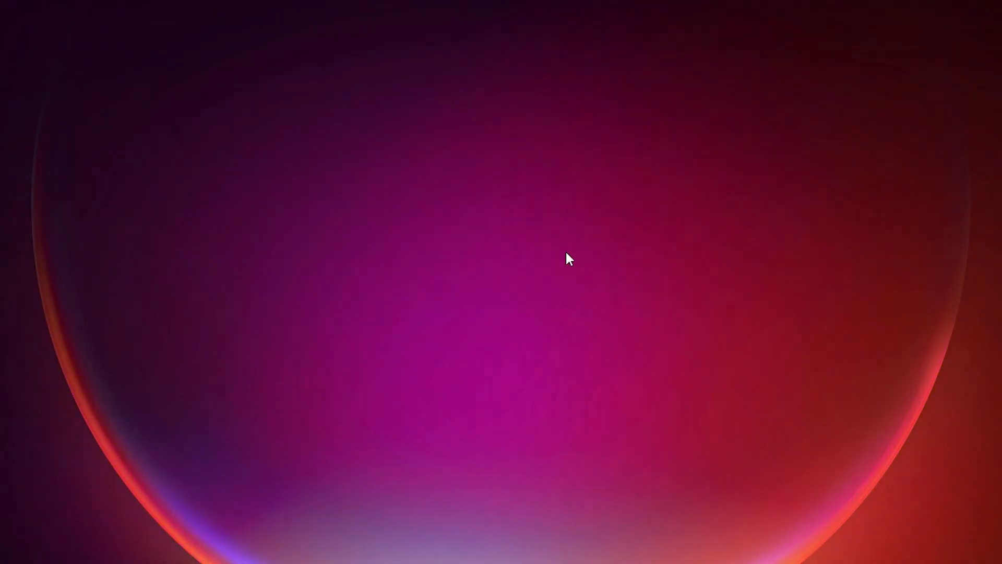
pyautogui.rightClick(569, 260)
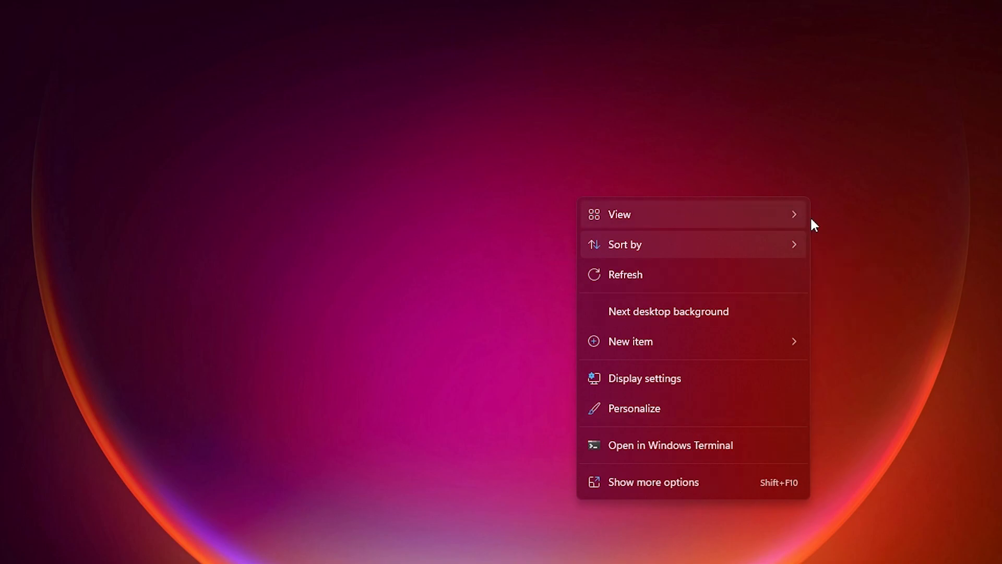
pyautogui.moveTo(666, 246)
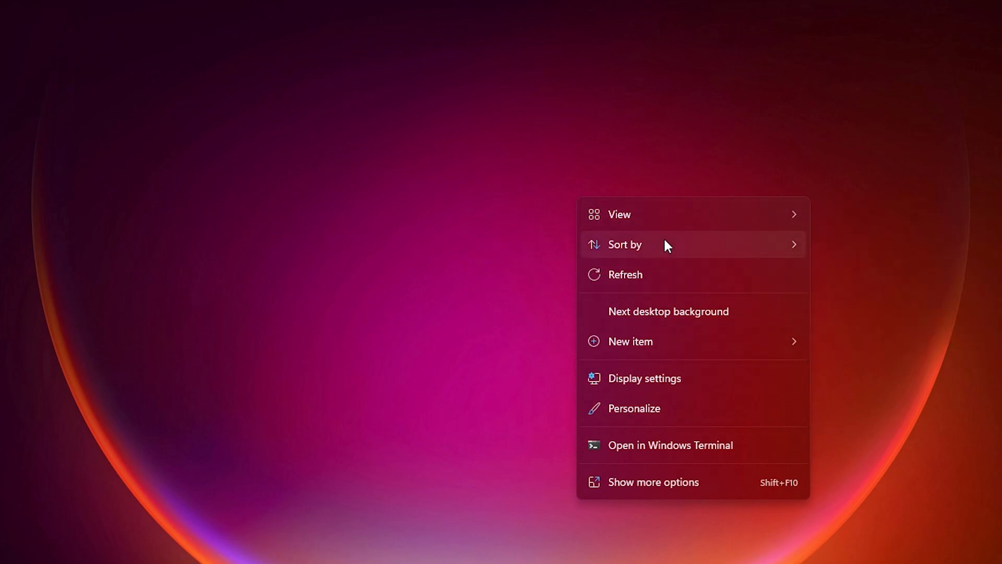
pyautogui.moveTo(663, 279)
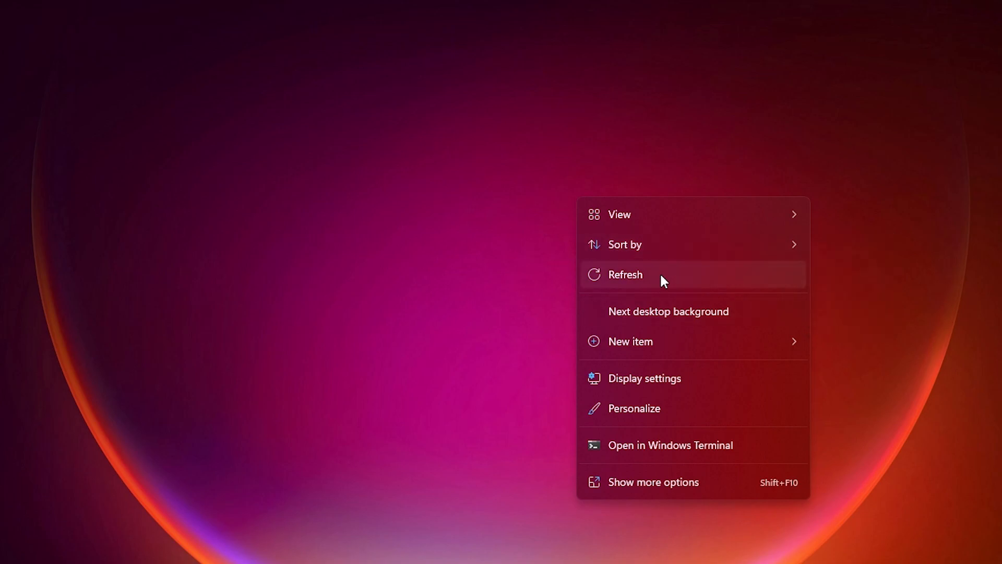
pyautogui.moveTo(669, 279)
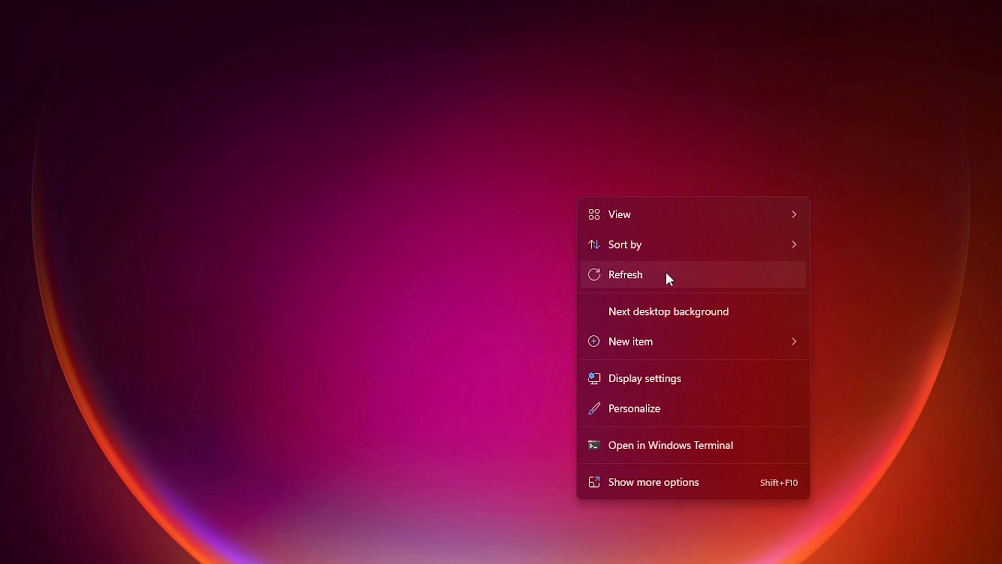
pyautogui.moveTo(743, 231)
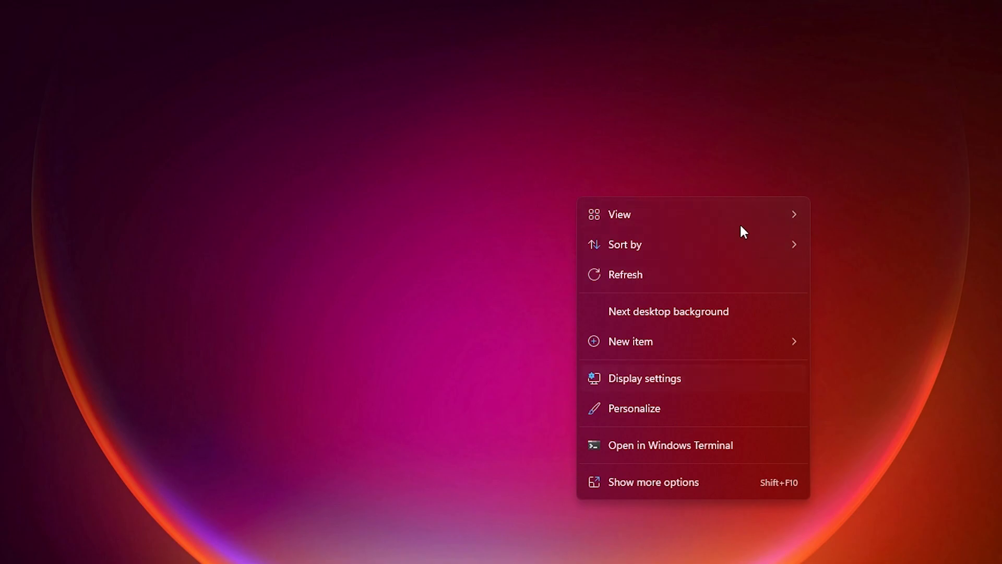
pyautogui.moveTo(660, 279)
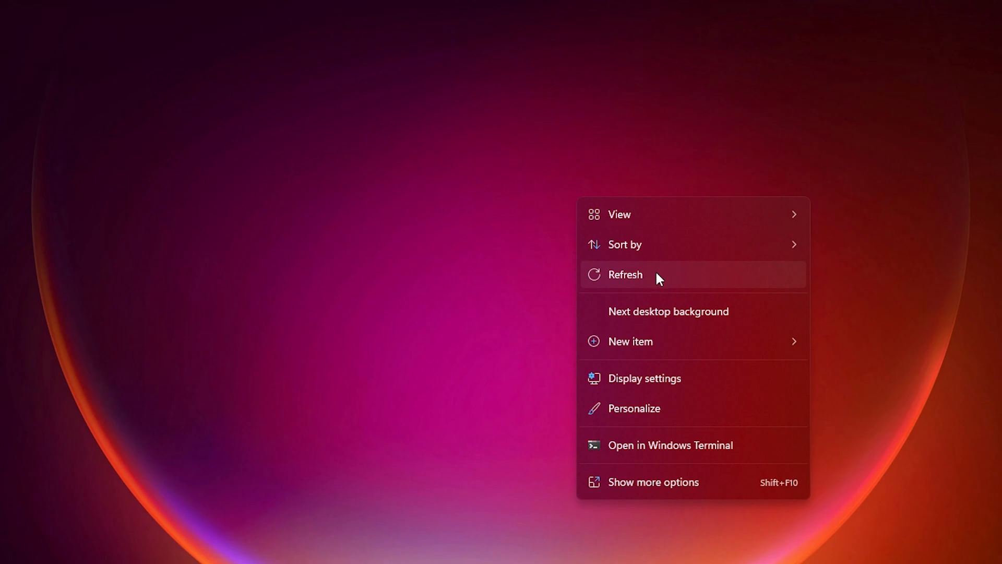
pyautogui.moveTo(626, 278)
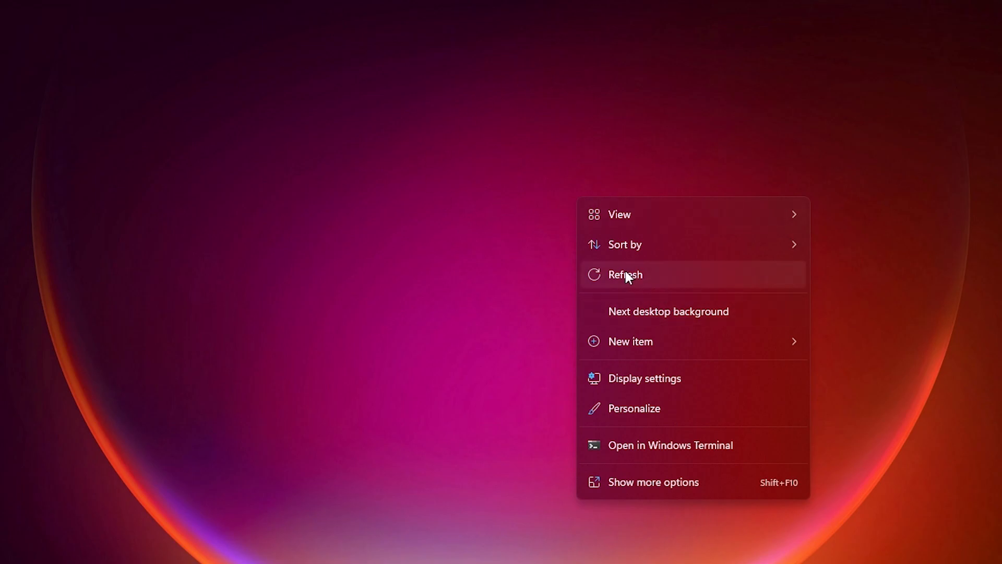
pyautogui.moveTo(650, 288)
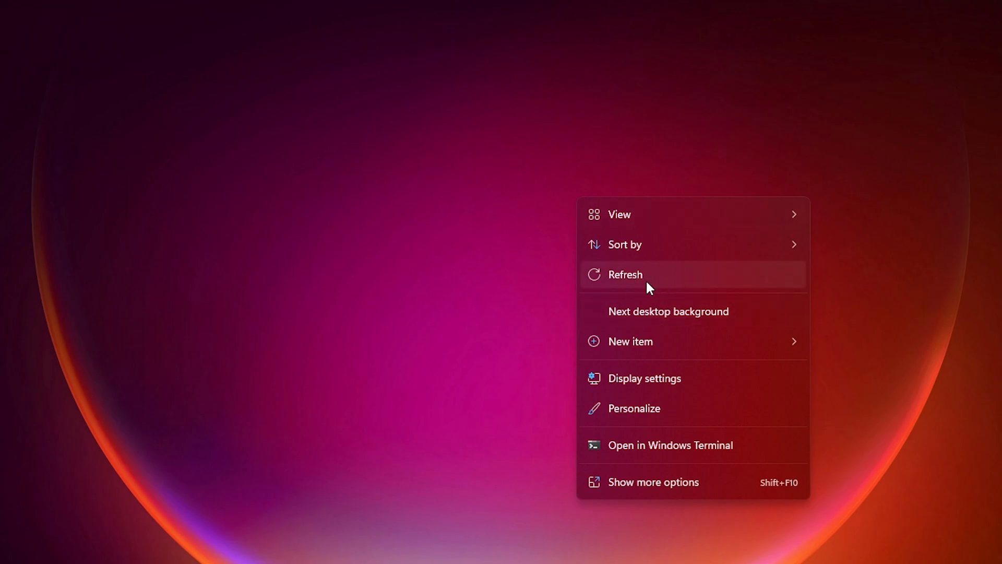
# - Launch Windows Terminal from the desktop menu and return to the desktop
pyautogui.click(625, 274)
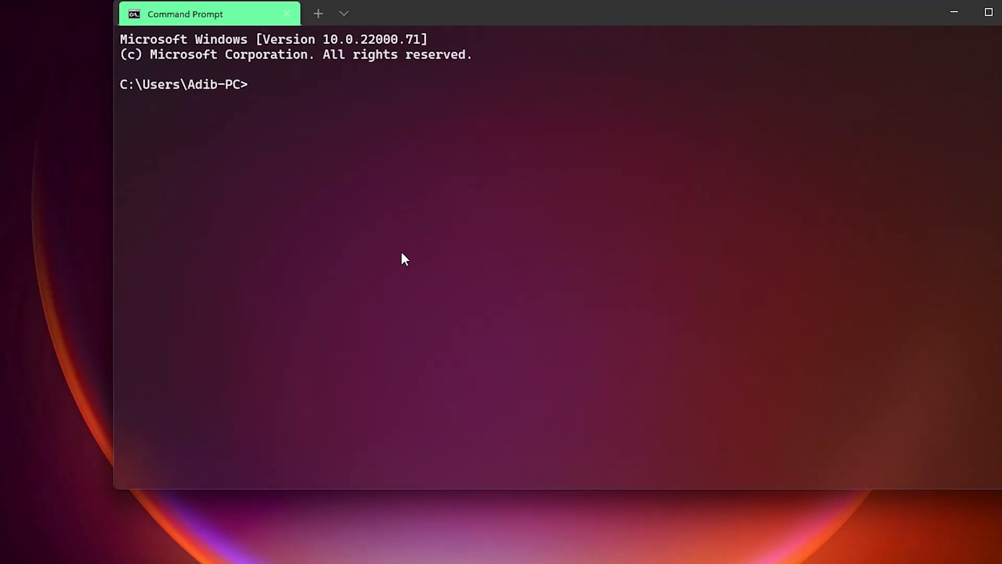
pyautogui.rightClick(563, 224)
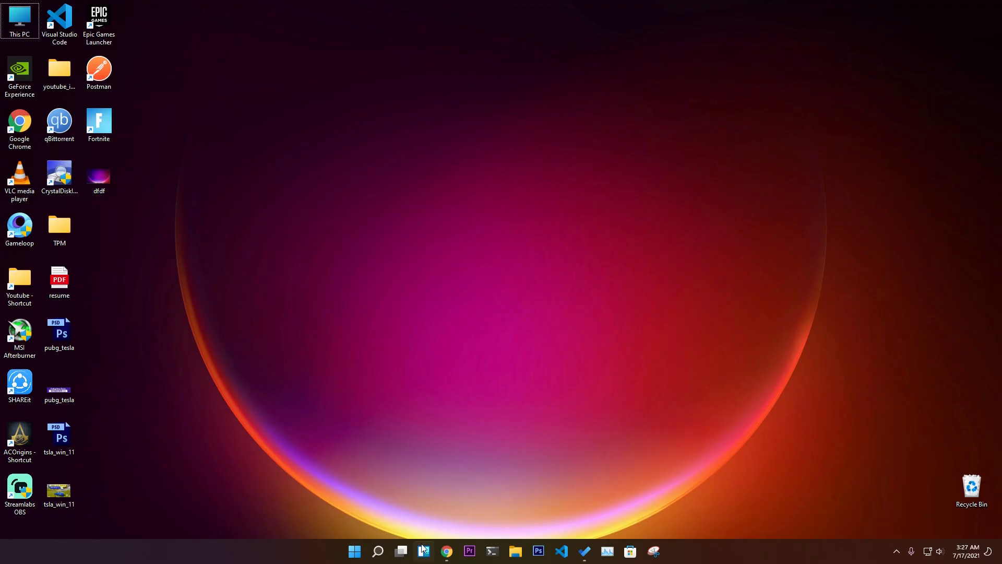
# - Add the Entertainment widget to the Widgets board via widget settings
pyautogui.click(423, 551)
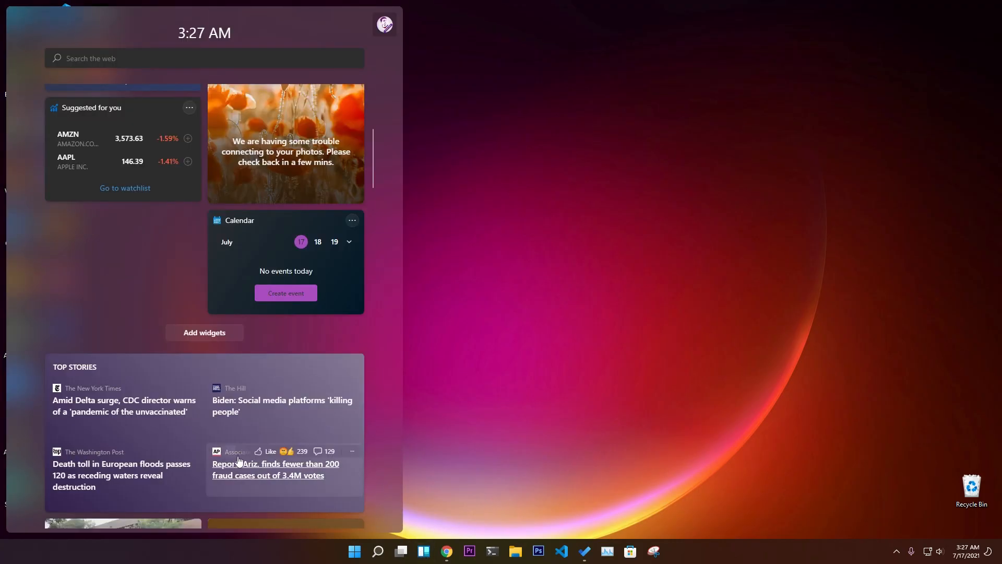
pyautogui.click(204, 332)
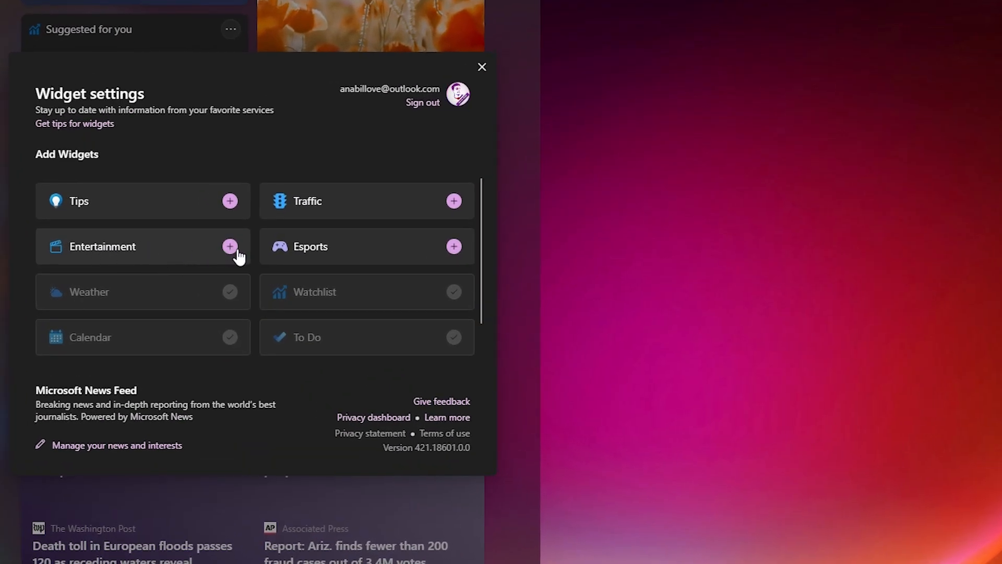
pyautogui.click(230, 246)
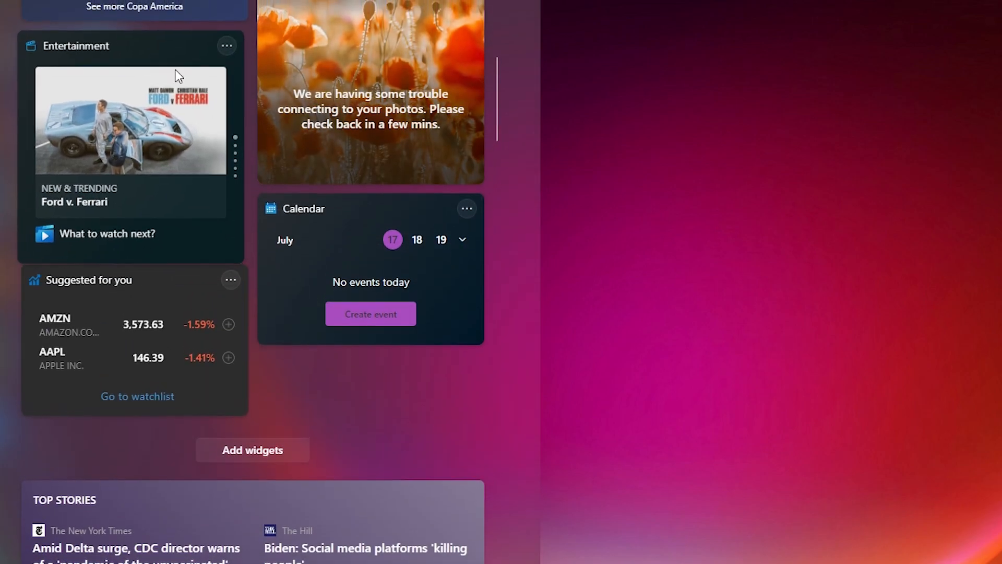
# - Cycle through the Entertainment widget's trending titles, then dismiss the Widgets board
pyautogui.scroll(3)
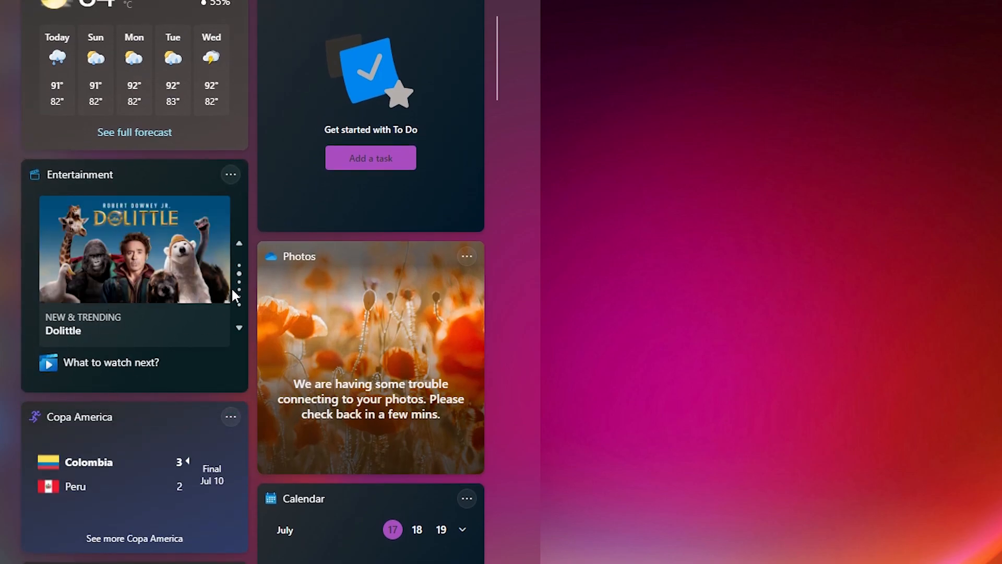
pyautogui.click(239, 328)
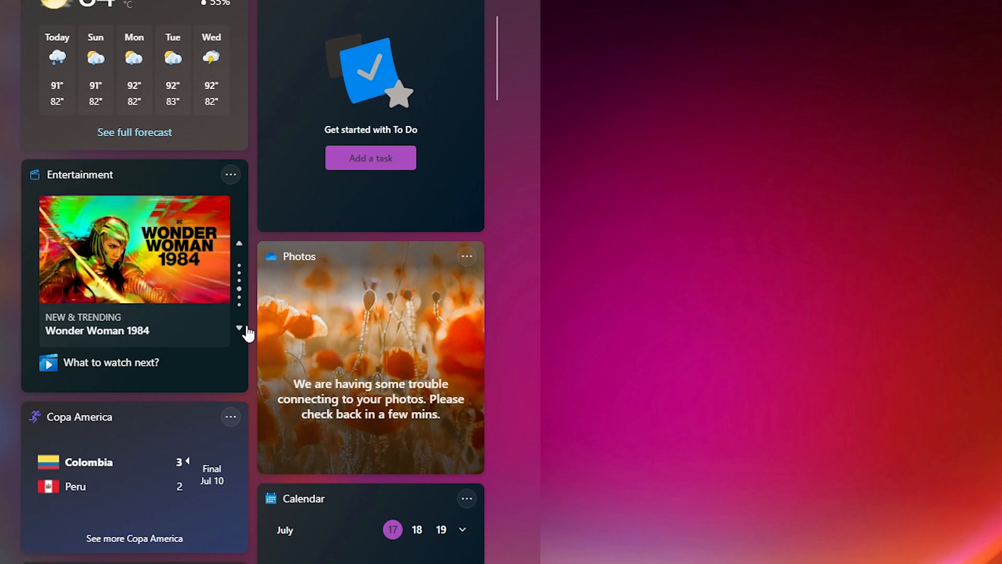
pyautogui.click(239, 244)
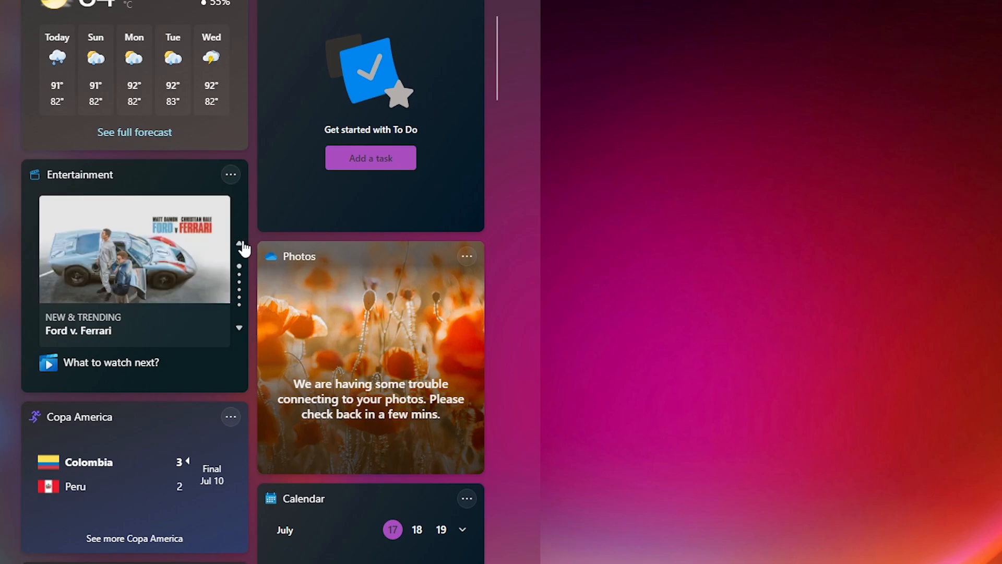
pyautogui.click(239, 243)
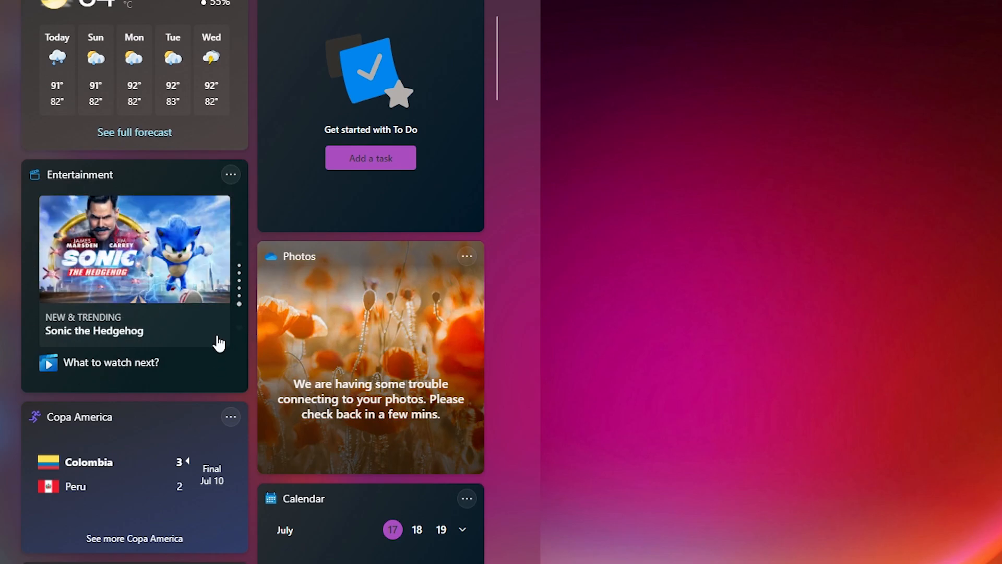
pyautogui.click(230, 175)
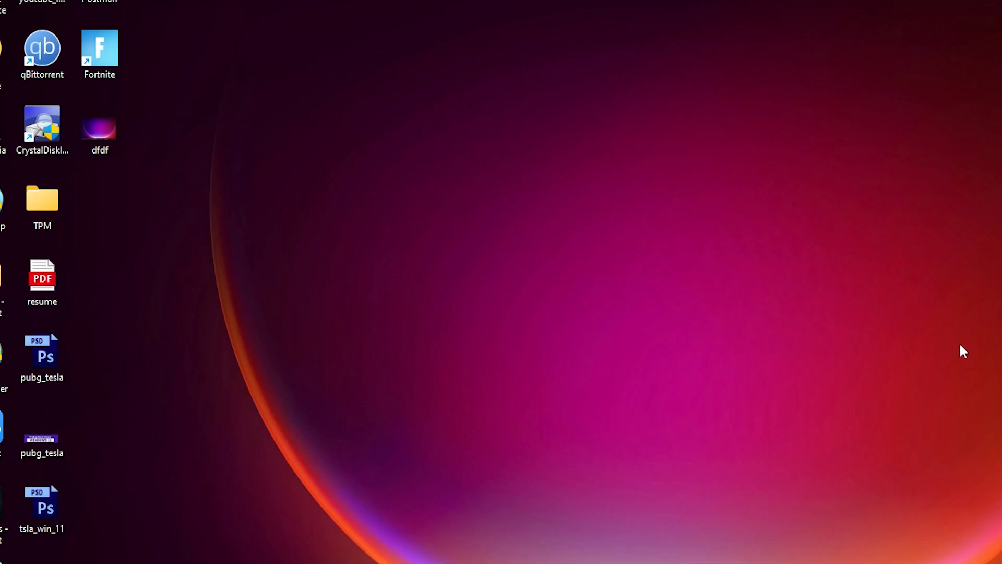
pyautogui.rightClick(509, 288)
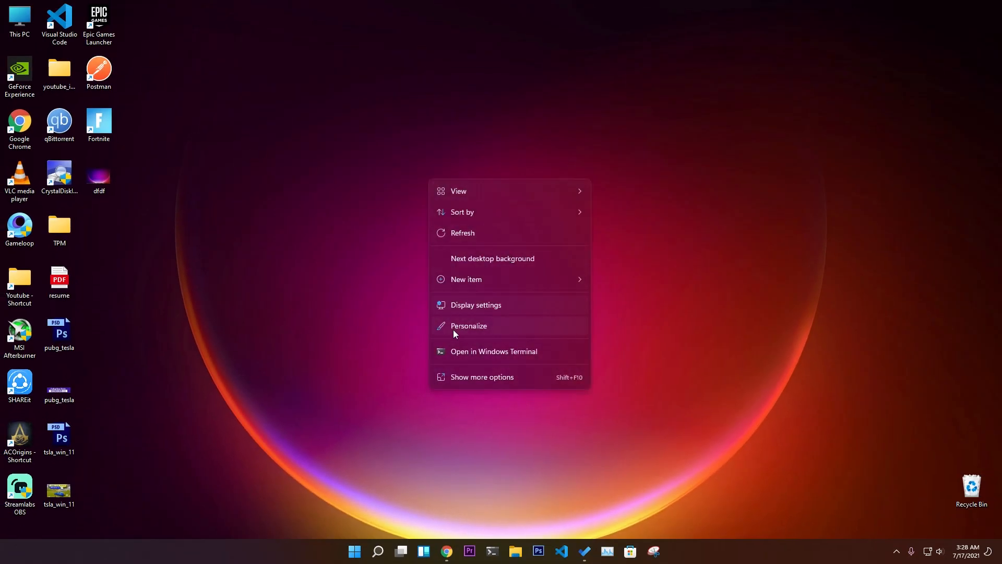
pyautogui.click(469, 326)
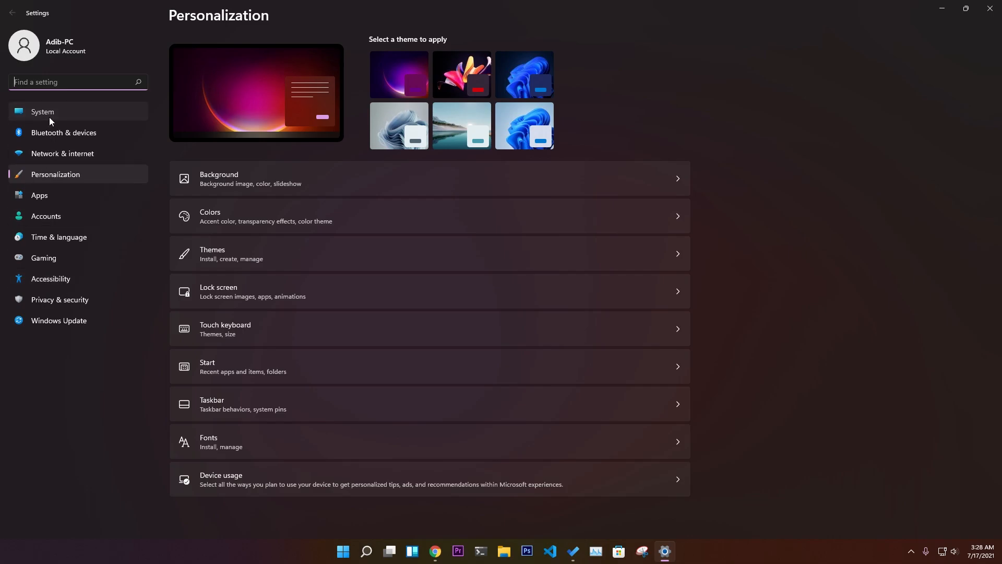
pyautogui.click(43, 112)
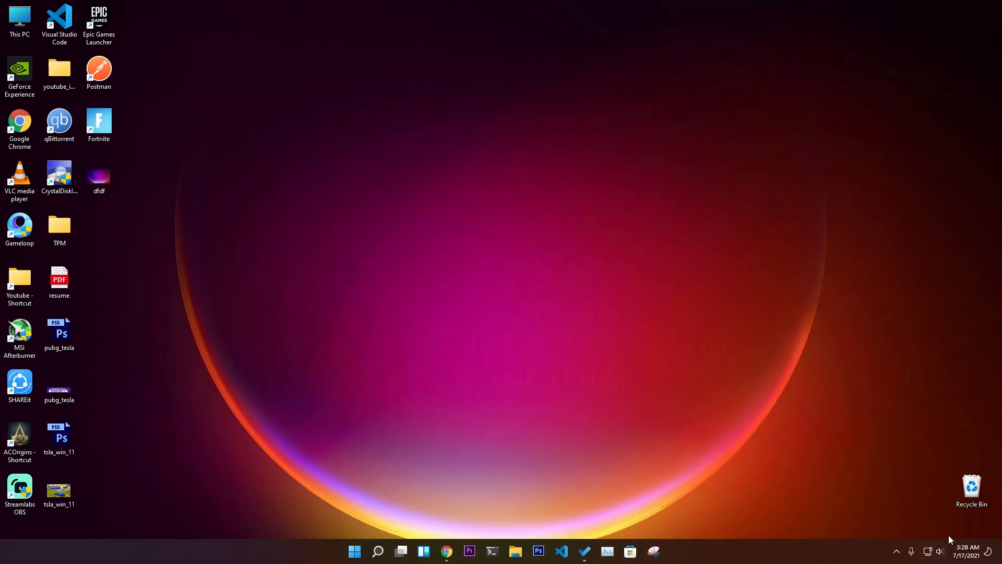
pyautogui.click(896, 551)
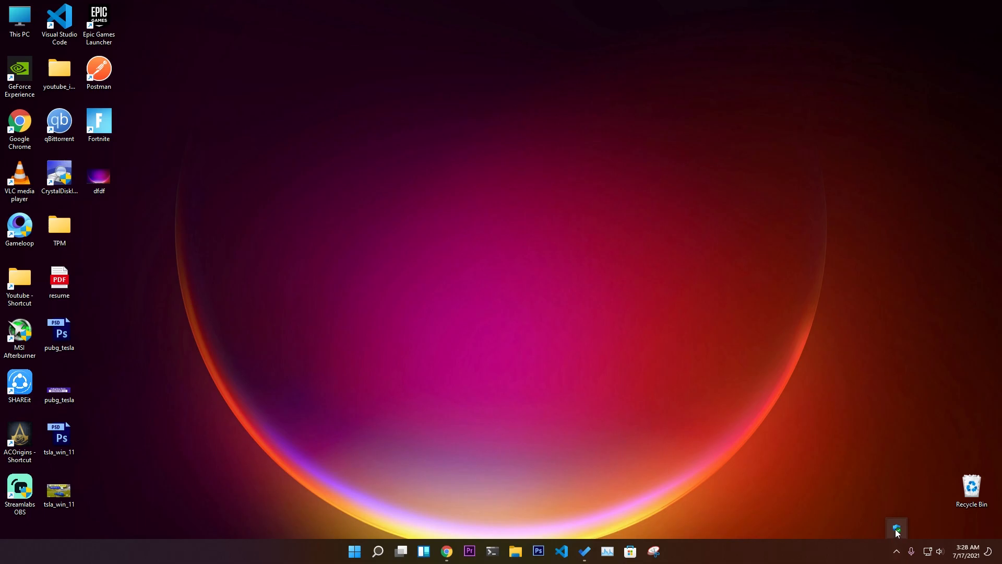
pyautogui.click(897, 529)
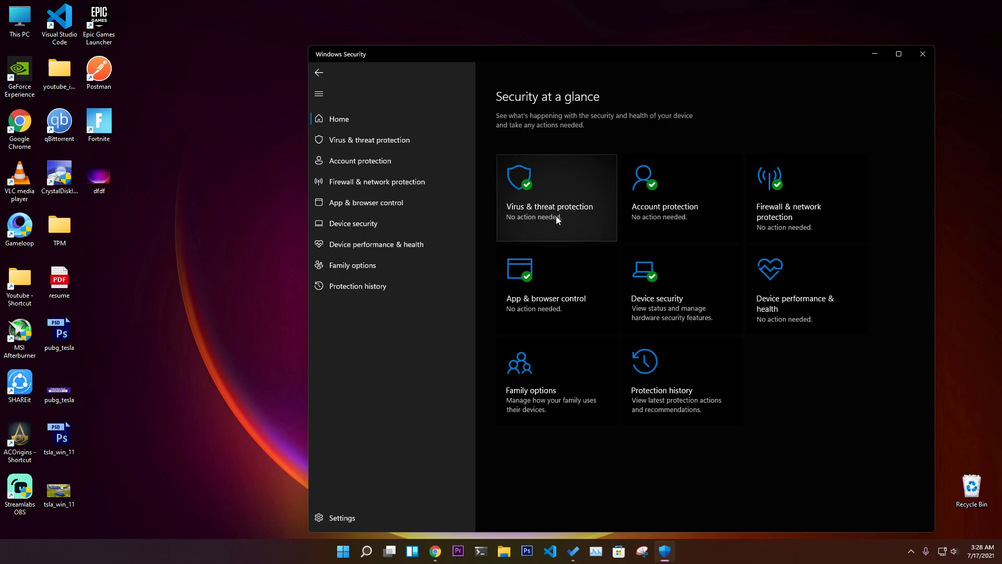
pyautogui.moveTo(564, 225)
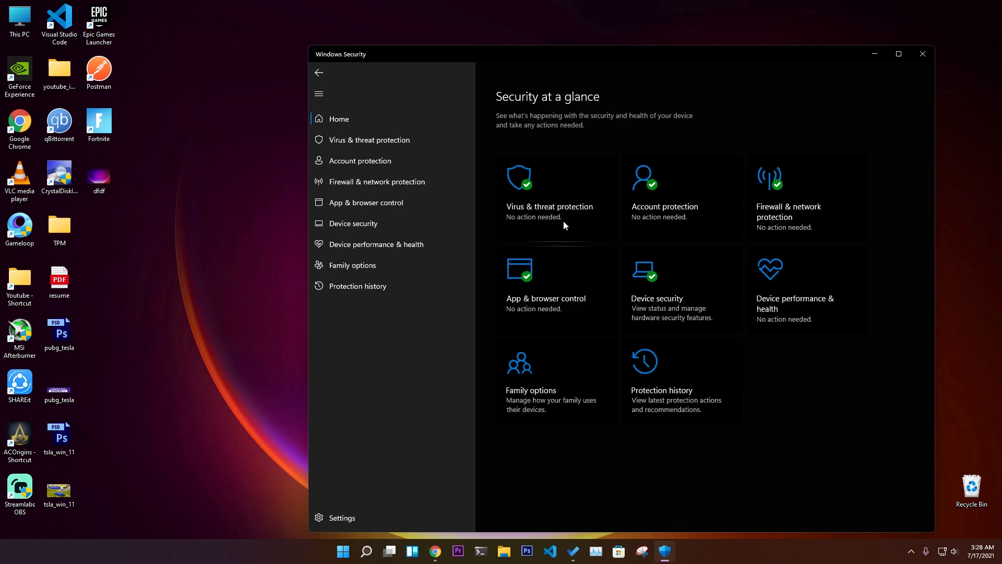
pyautogui.click(549, 207)
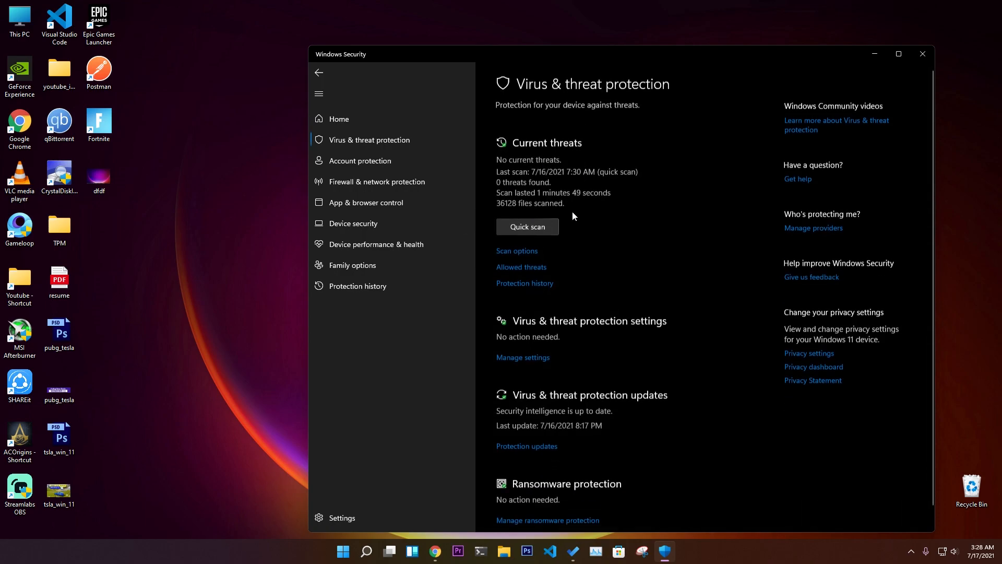
pyautogui.click(338, 118)
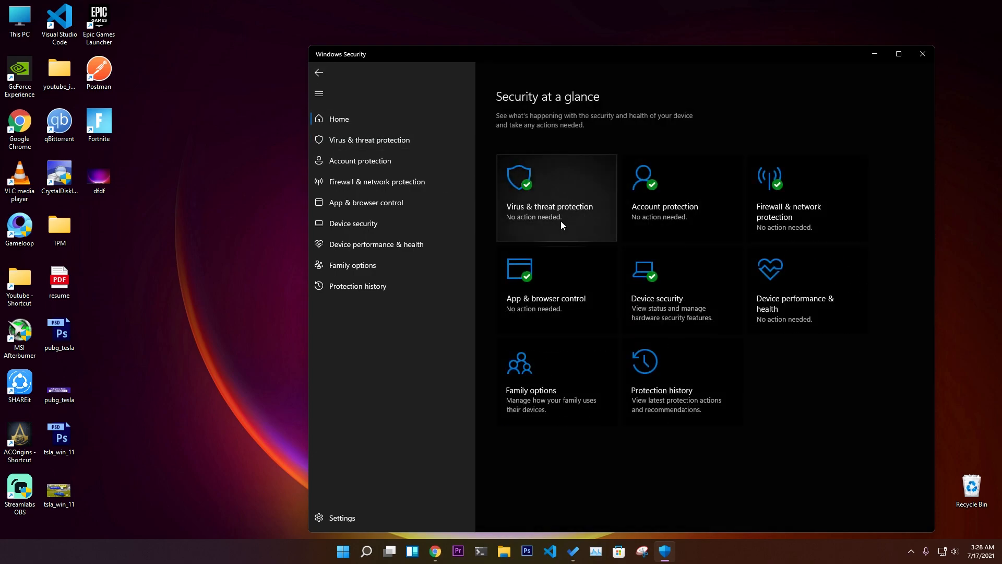
pyautogui.moveTo(917, 72)
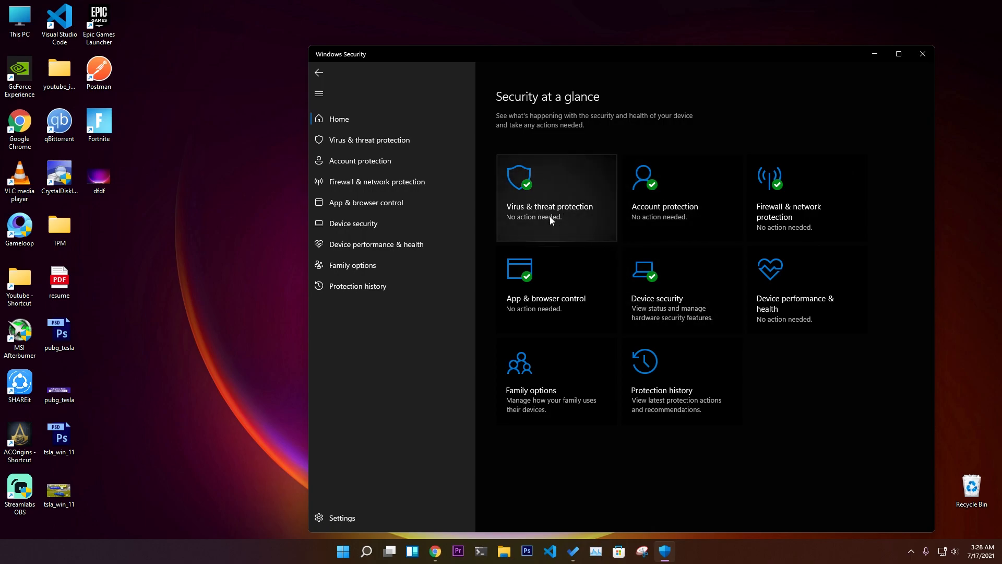
pyautogui.moveTo(618, 231)
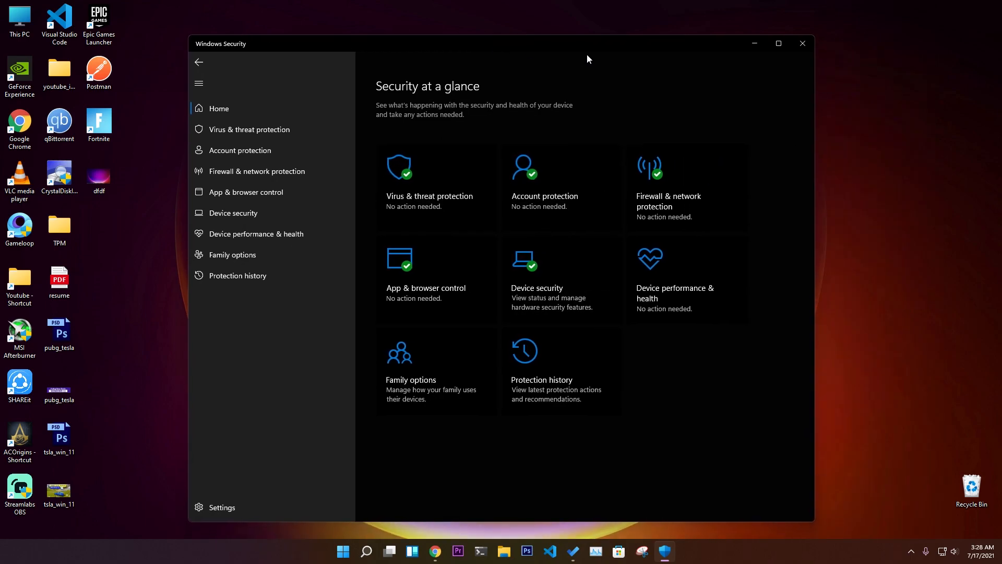
pyautogui.click(802, 43)
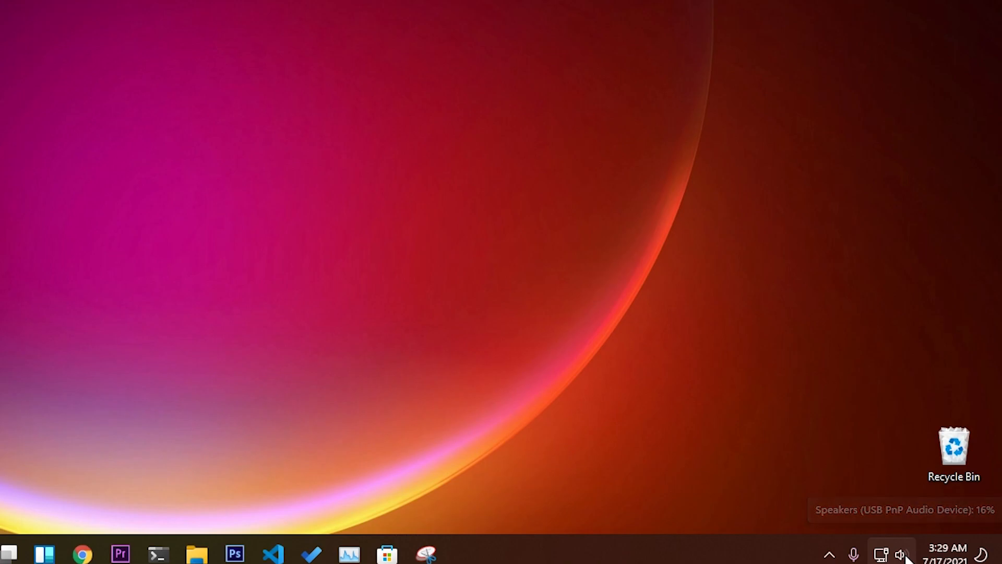
pyautogui.rightClick(902, 553)
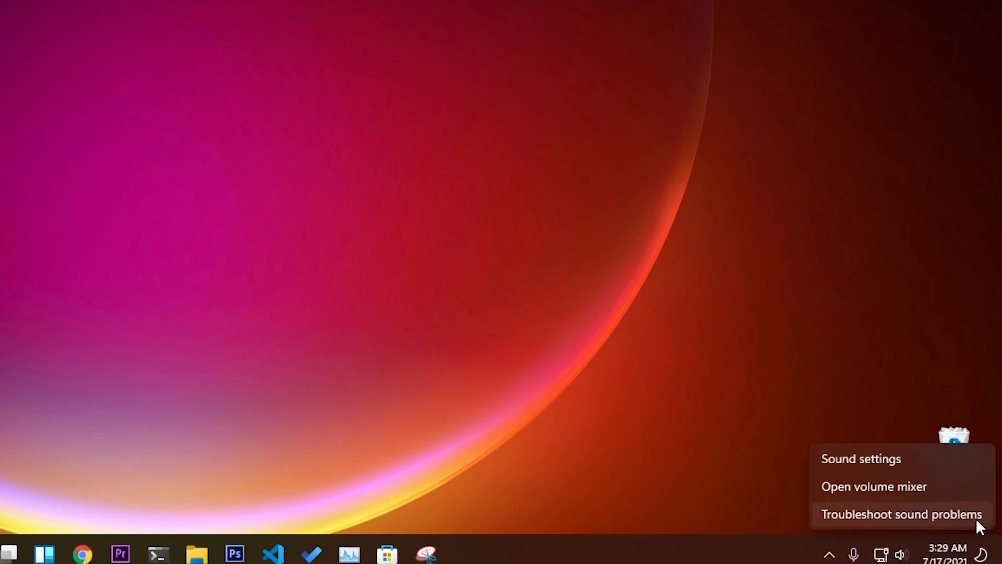
pyautogui.moveTo(882, 526)
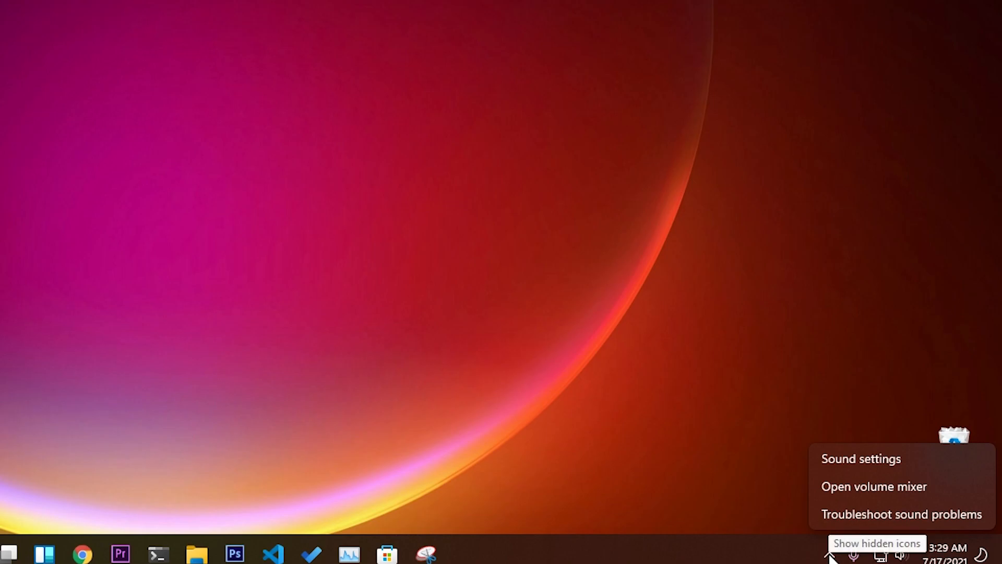
pyautogui.click(476, 530)
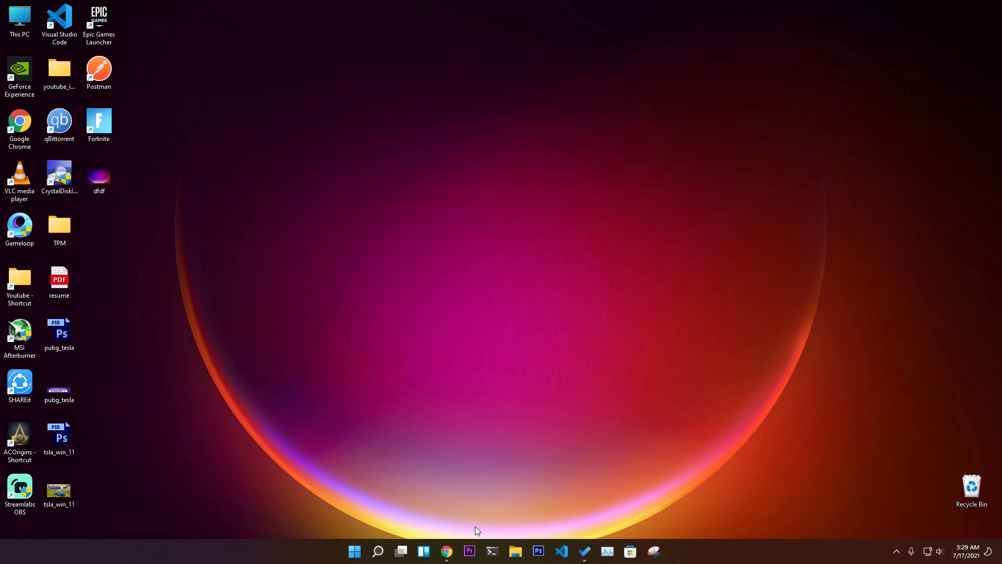
pyautogui.rightClick(446, 551)
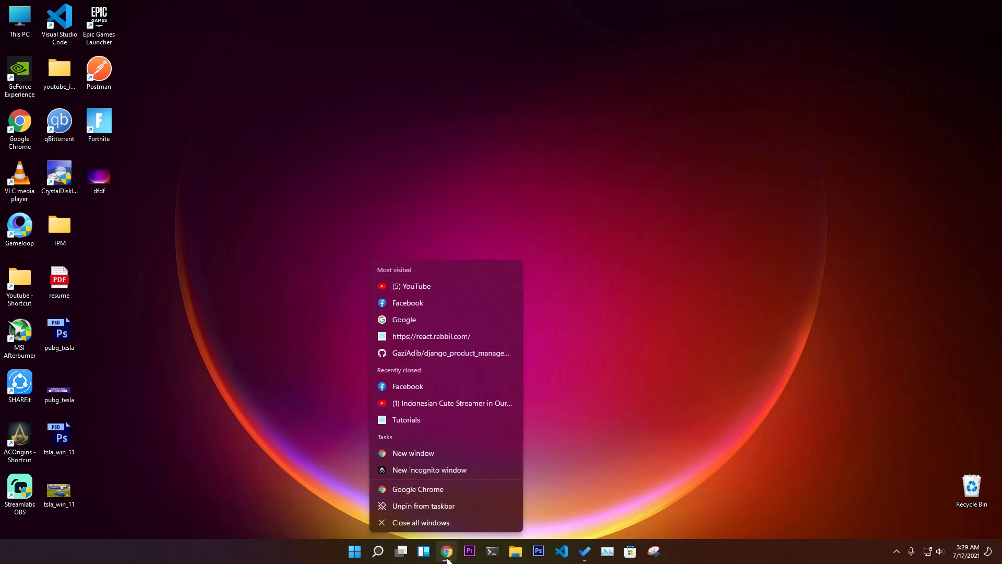
pyautogui.moveTo(428, 269)
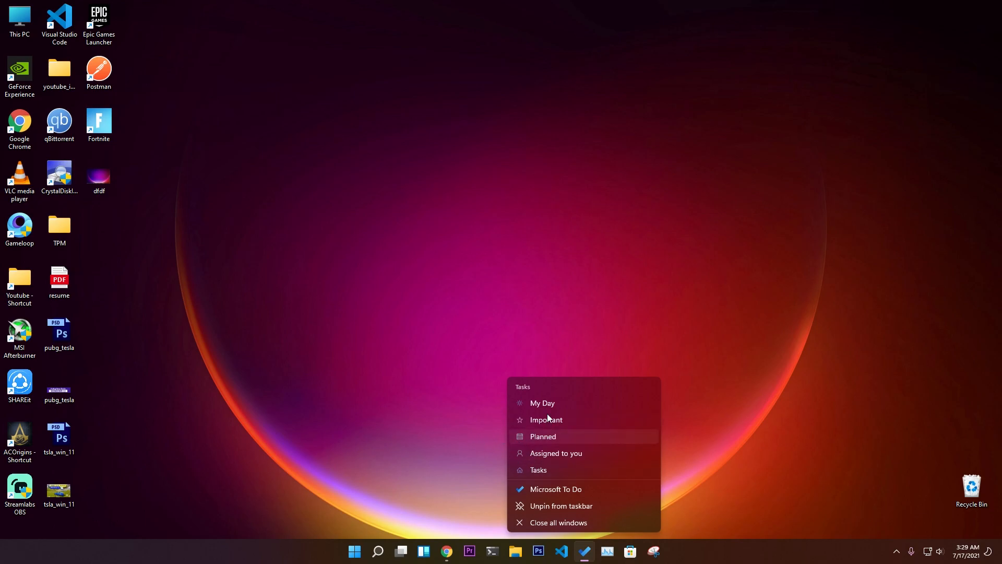
pyautogui.moveTo(545, 532)
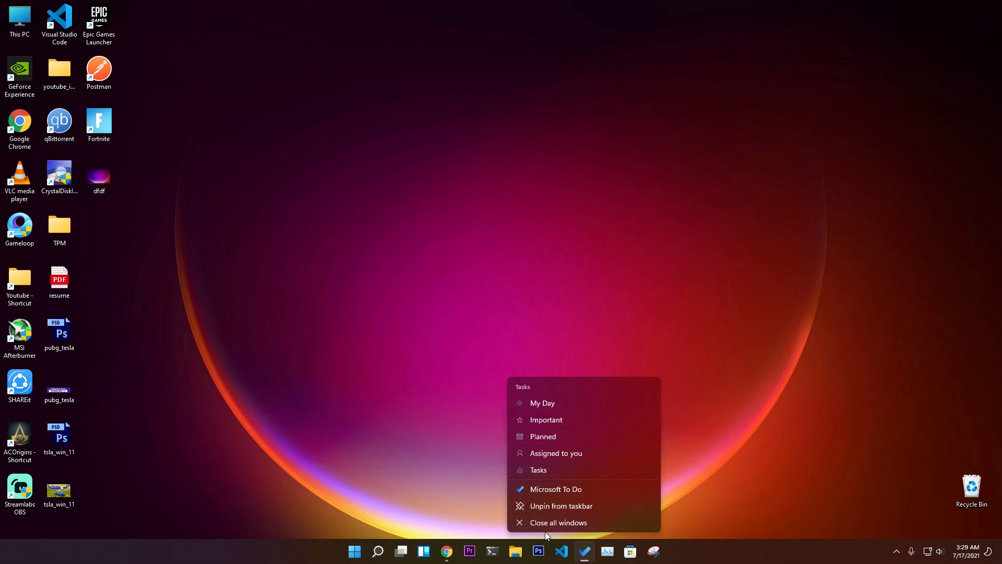
pyautogui.moveTo(467, 490)
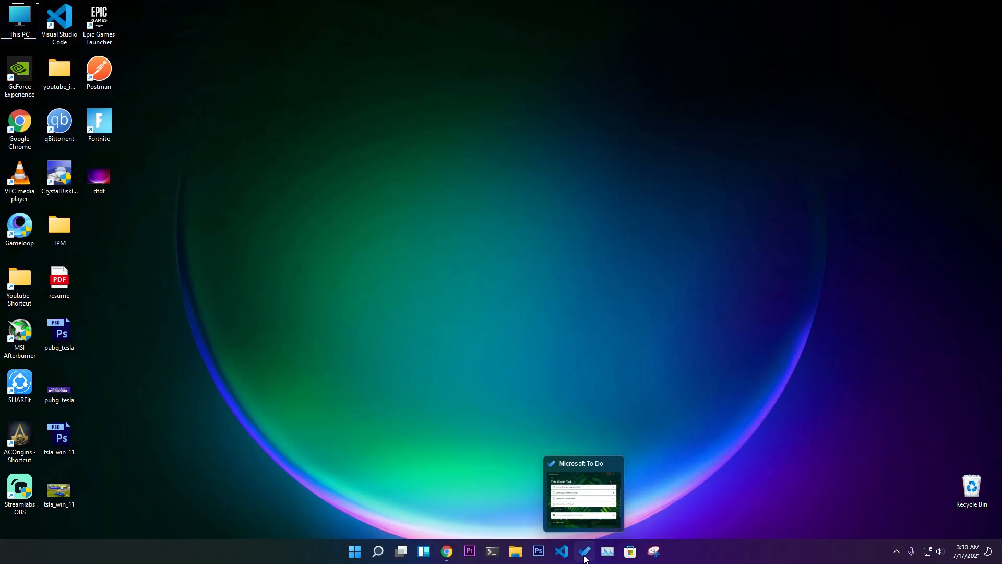
pyautogui.click(583, 551)
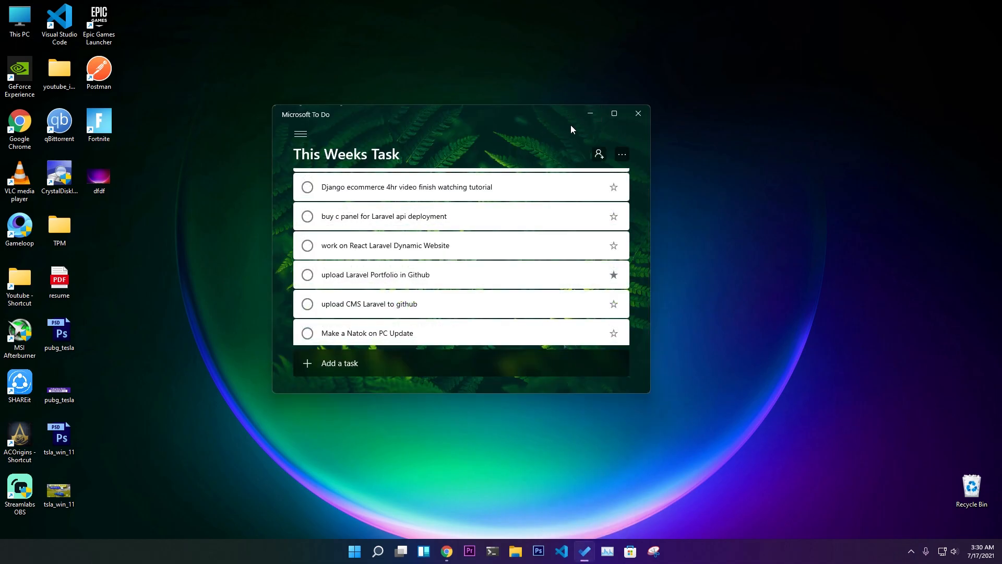
pyautogui.click(589, 113)
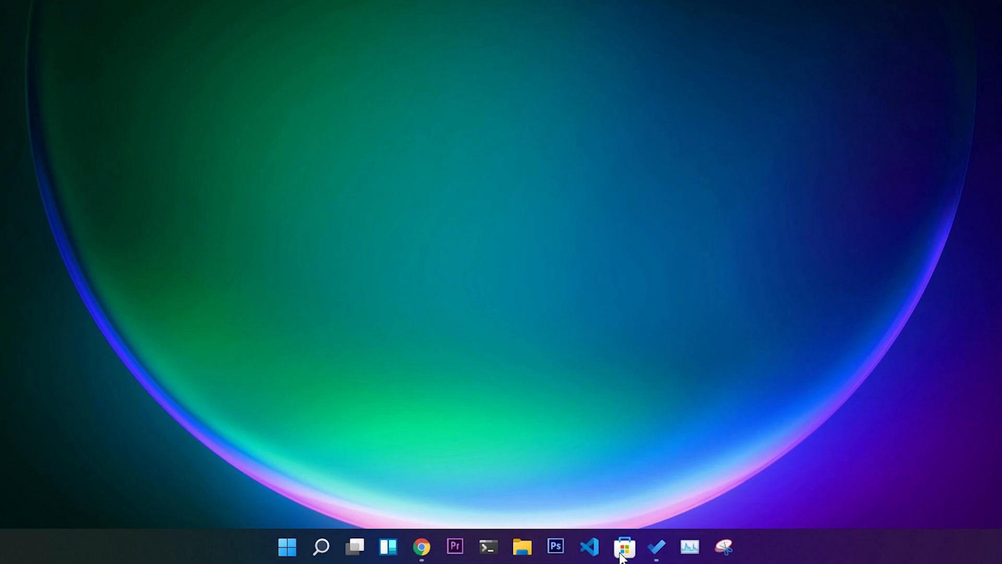
pyautogui.moveTo(623, 547)
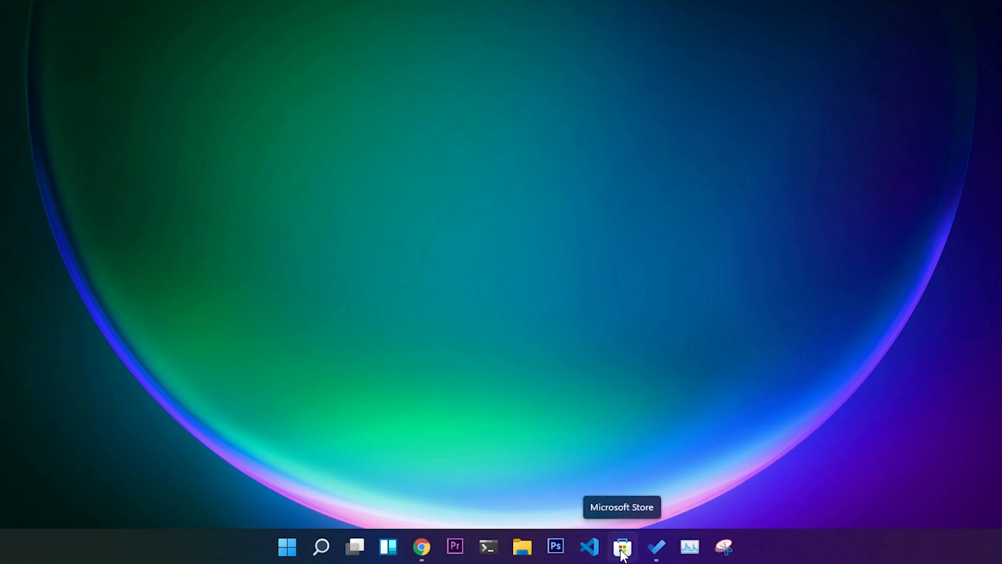
pyautogui.moveTo(689, 551)
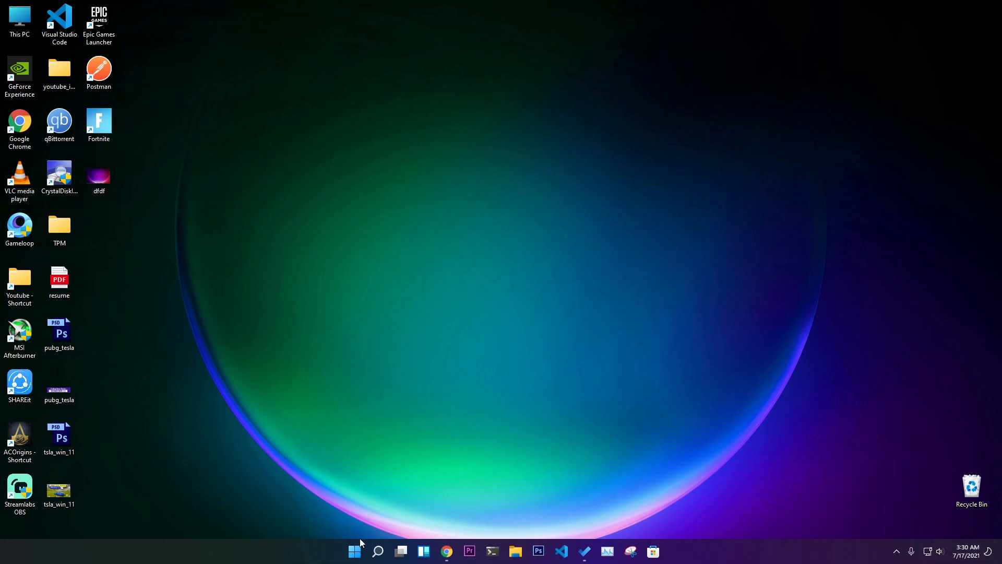
# - From Start, reach Colors settings, set the mode to Light and hide Settings to view the desktop
pyautogui.click(354, 551)
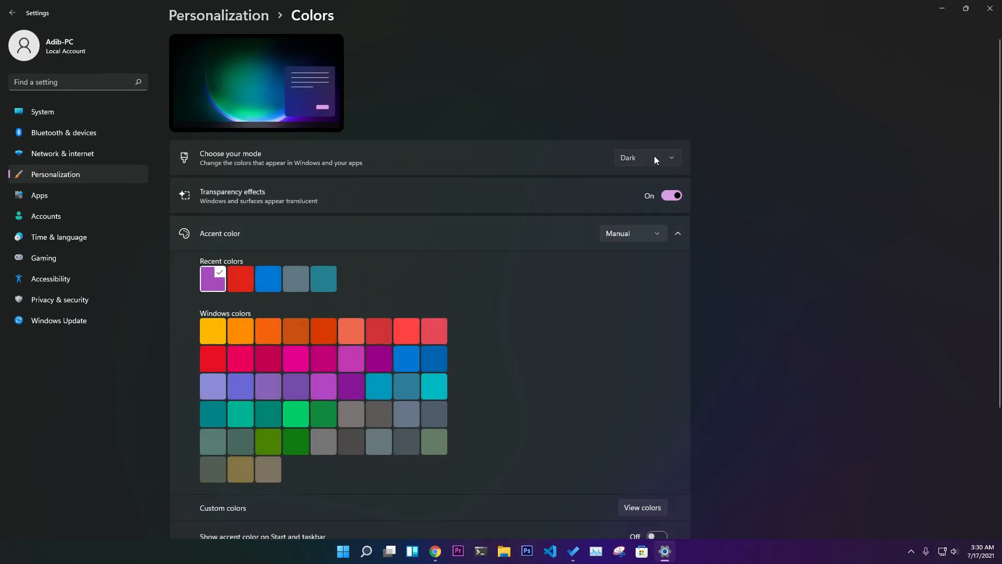
pyautogui.click(646, 158)
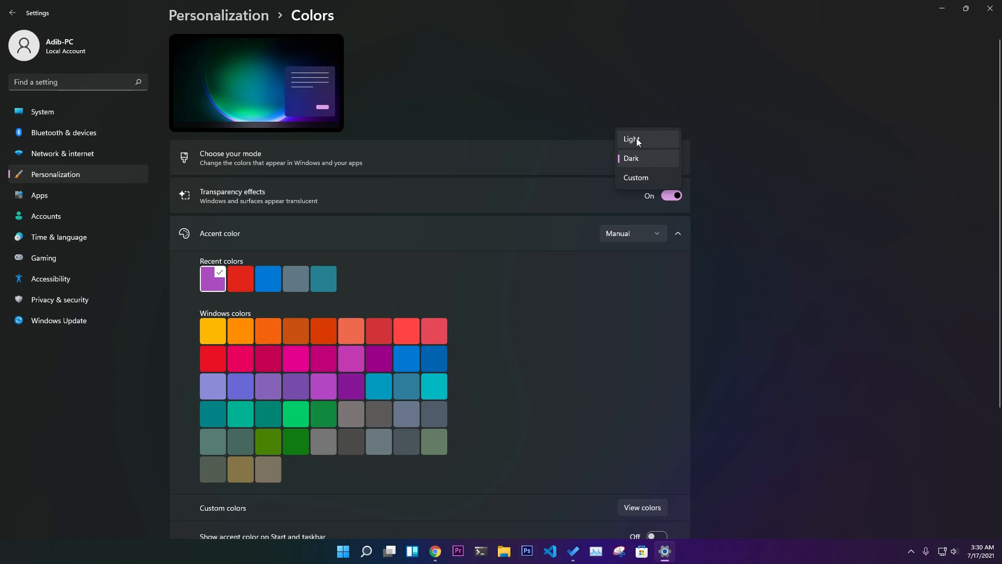
pyautogui.click(632, 139)
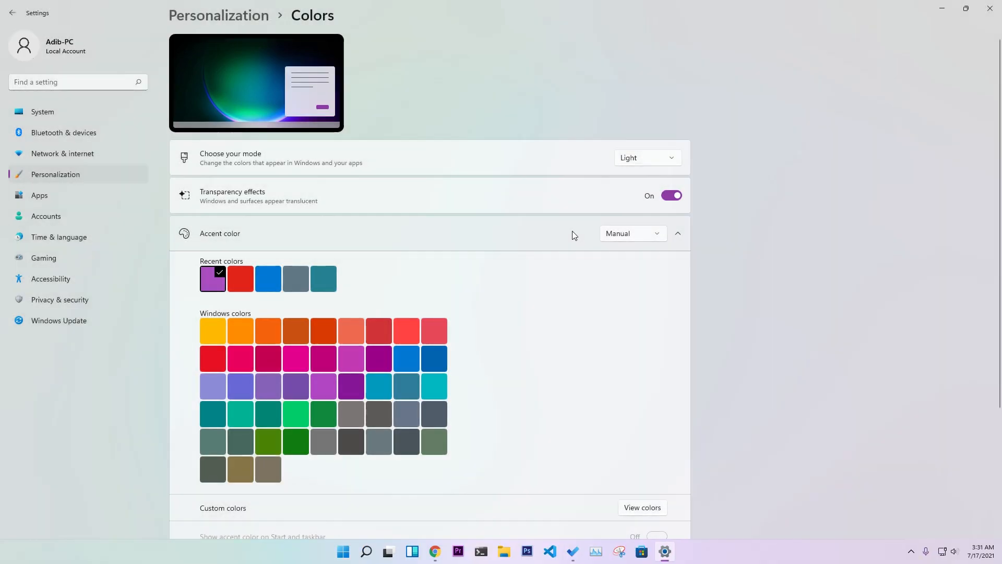
pyautogui.click(965, 8)
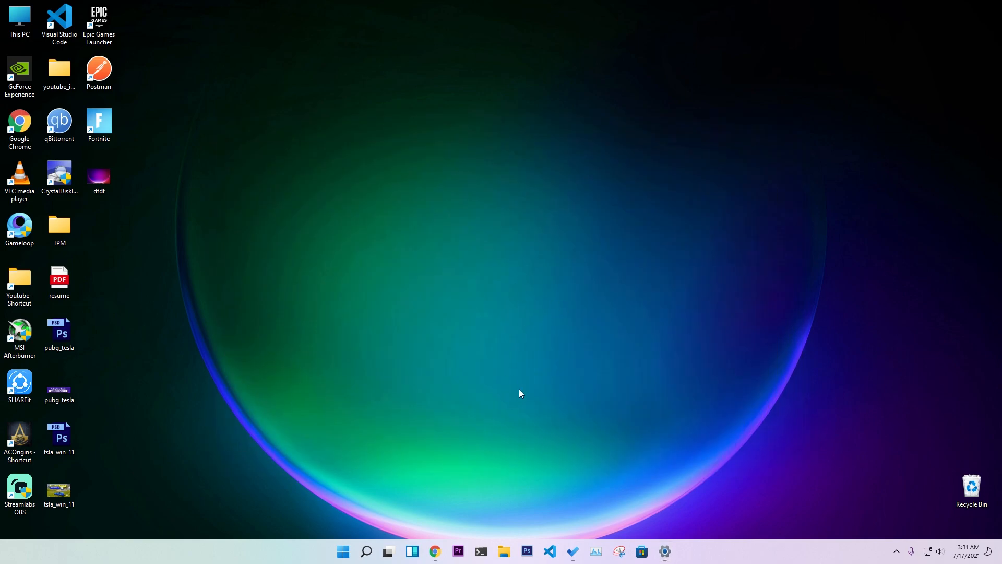
# - Restore and maximize Settings, then switch the colour mode back to Dark
pyautogui.click(664, 551)
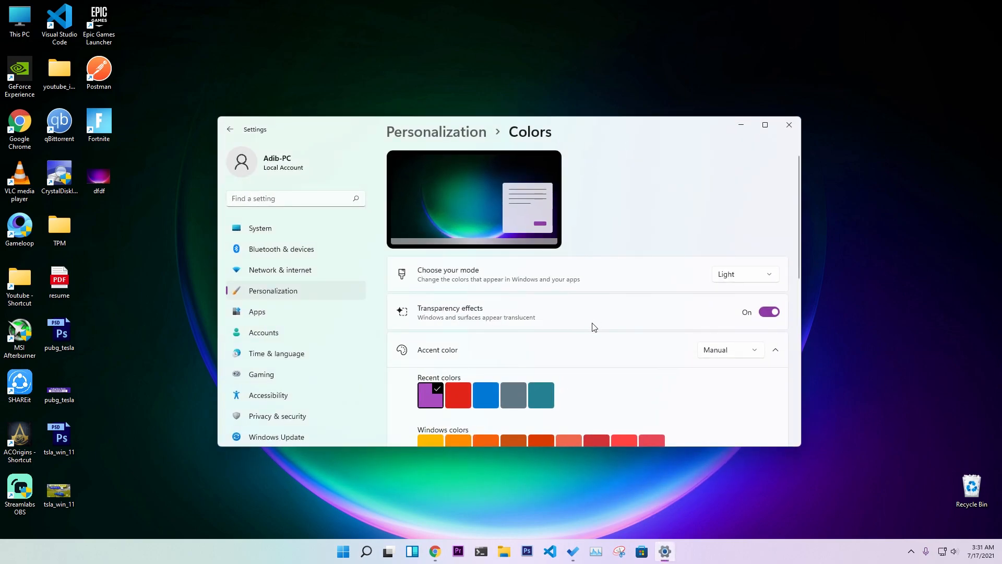
pyautogui.click(764, 124)
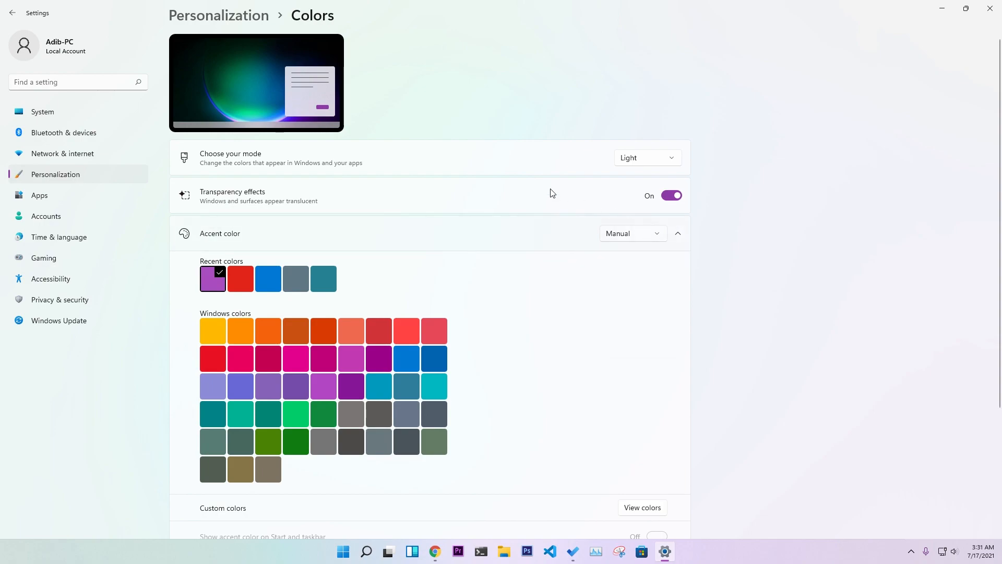
pyautogui.click(645, 157)
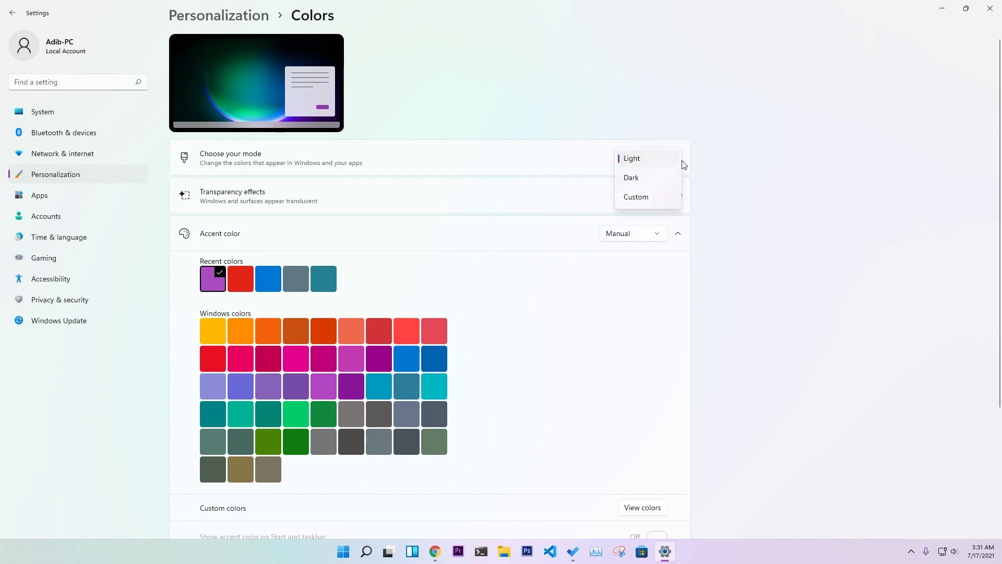
pyautogui.click(631, 157)
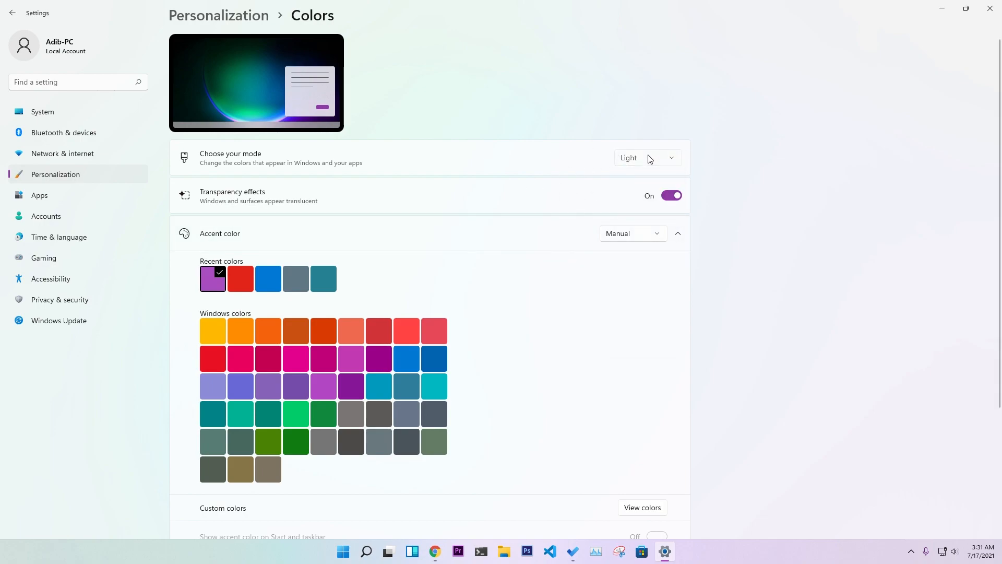
pyautogui.click(646, 157)
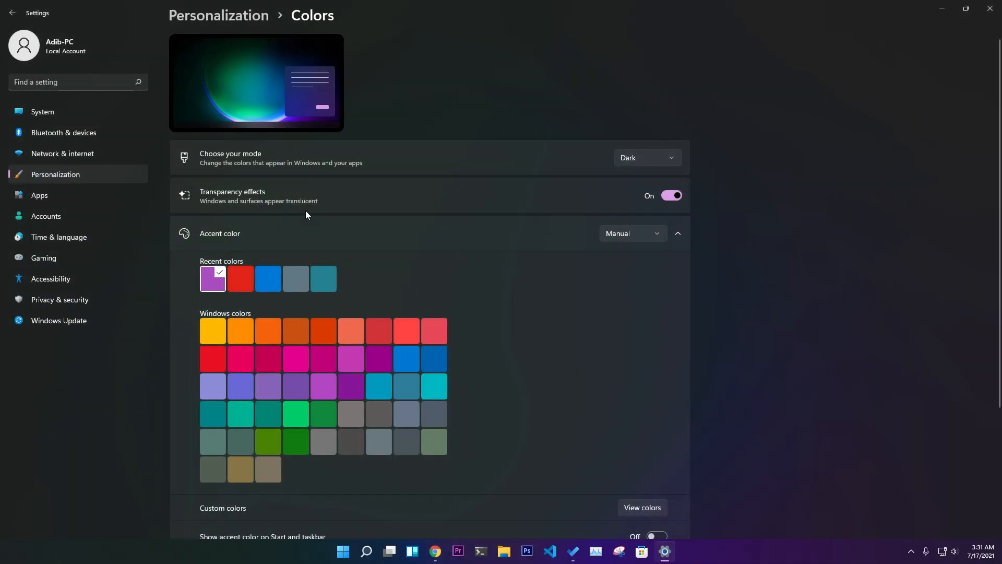
pyautogui.moveTo(542, 311)
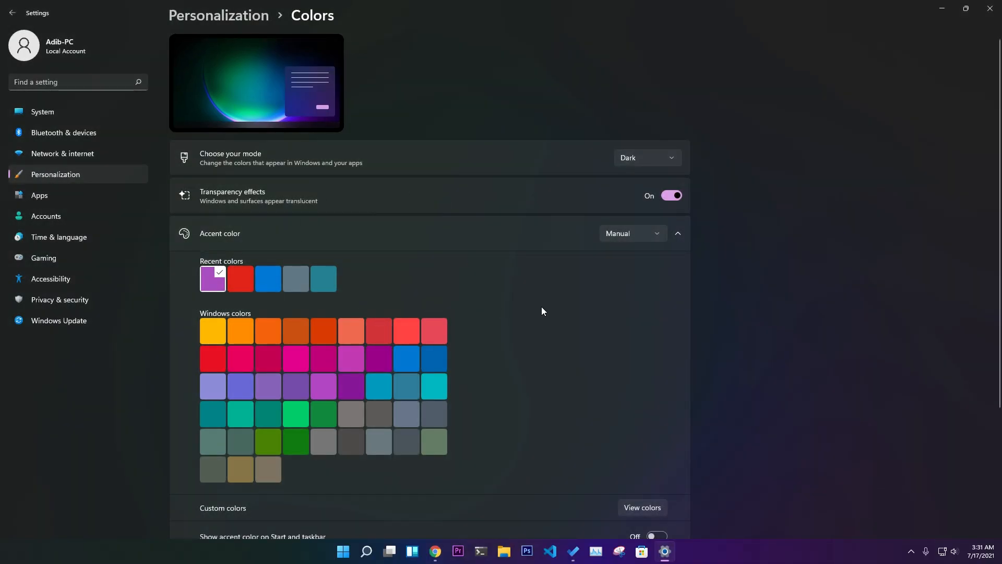
pyautogui.moveTo(634, 279)
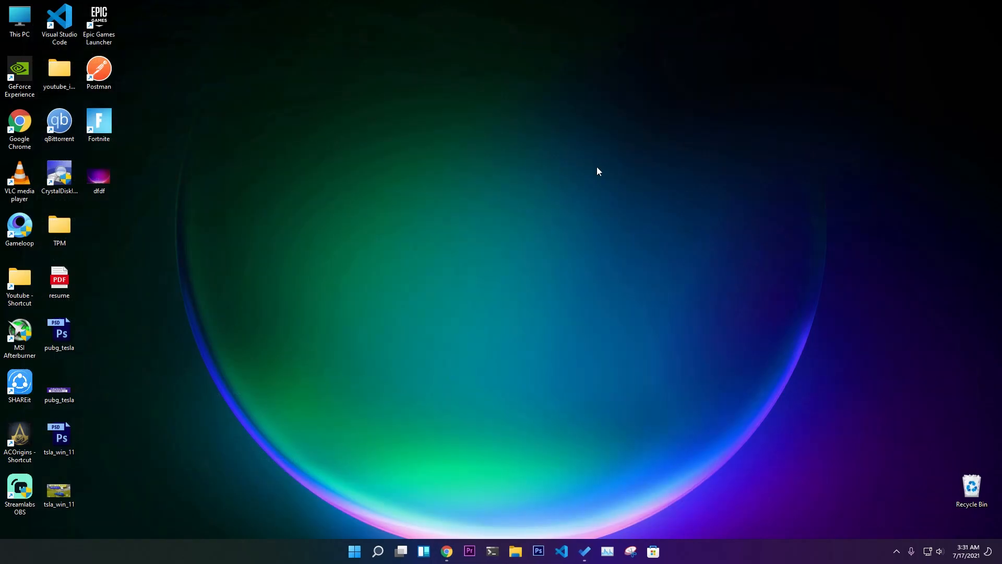
pyautogui.moveTo(518, 235)
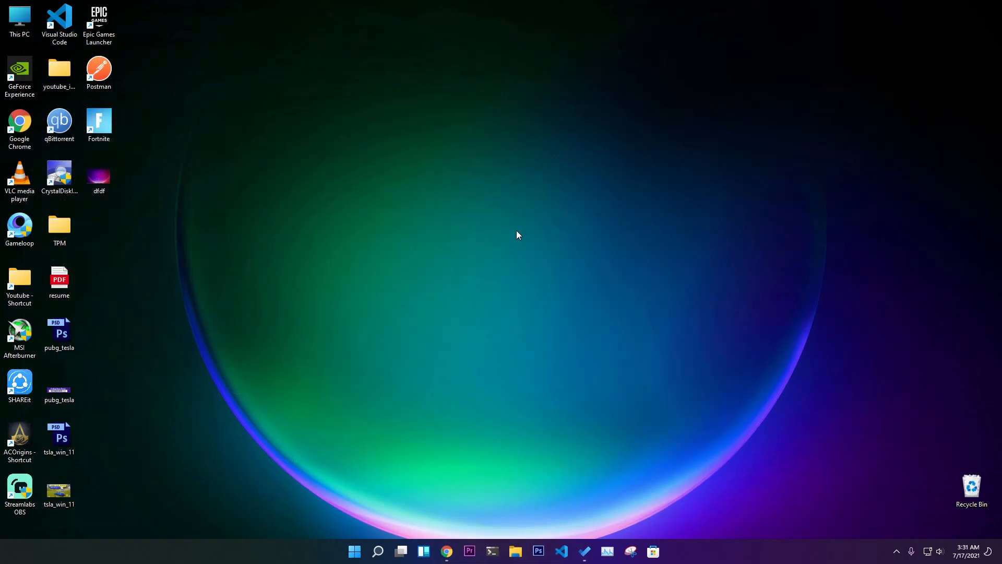
# - Show Task View with two virtual desktops and close Desktop 2
pyautogui.click(401, 551)
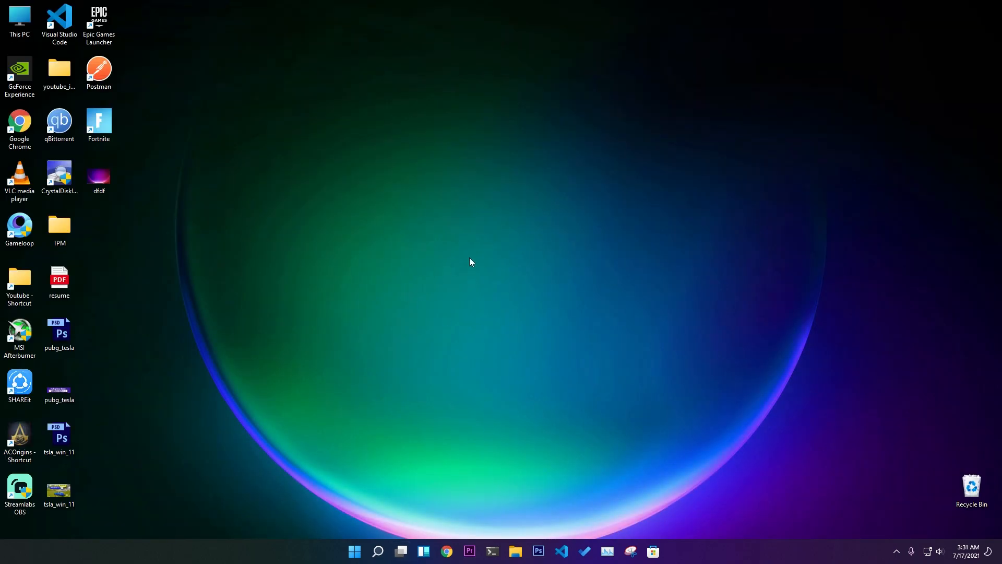
pyautogui.click(400, 551)
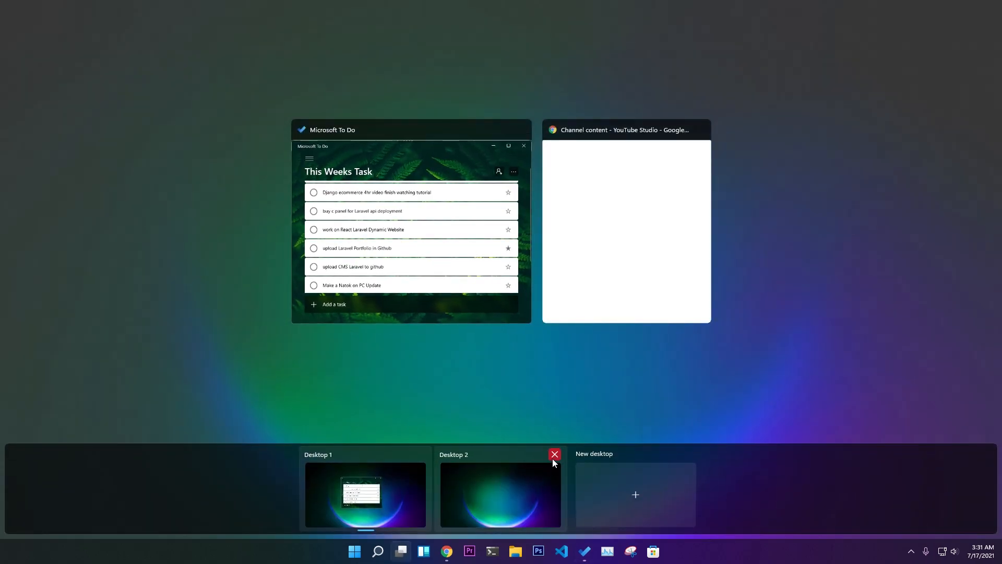
pyautogui.click(554, 454)
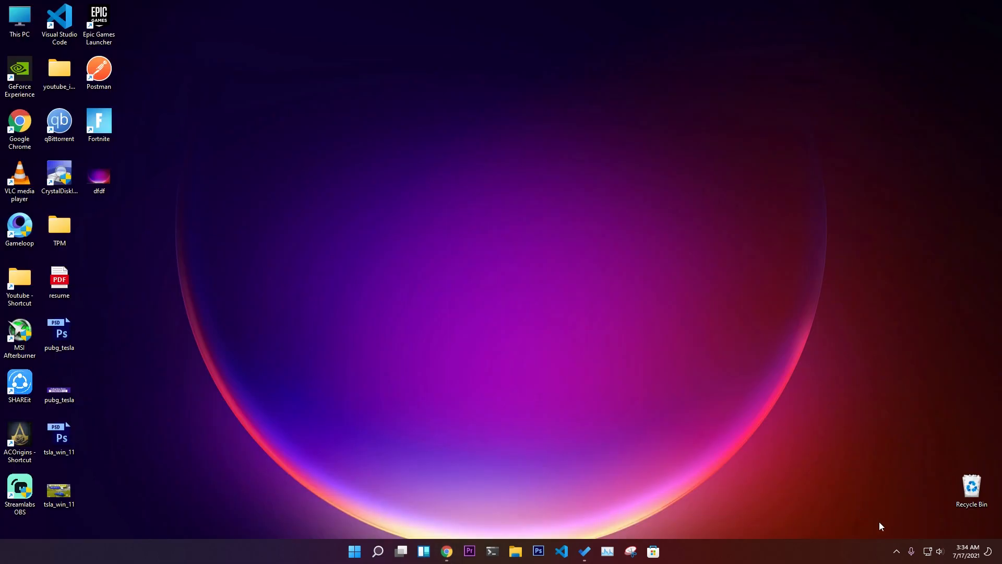
pyautogui.moveTo(644, 441)
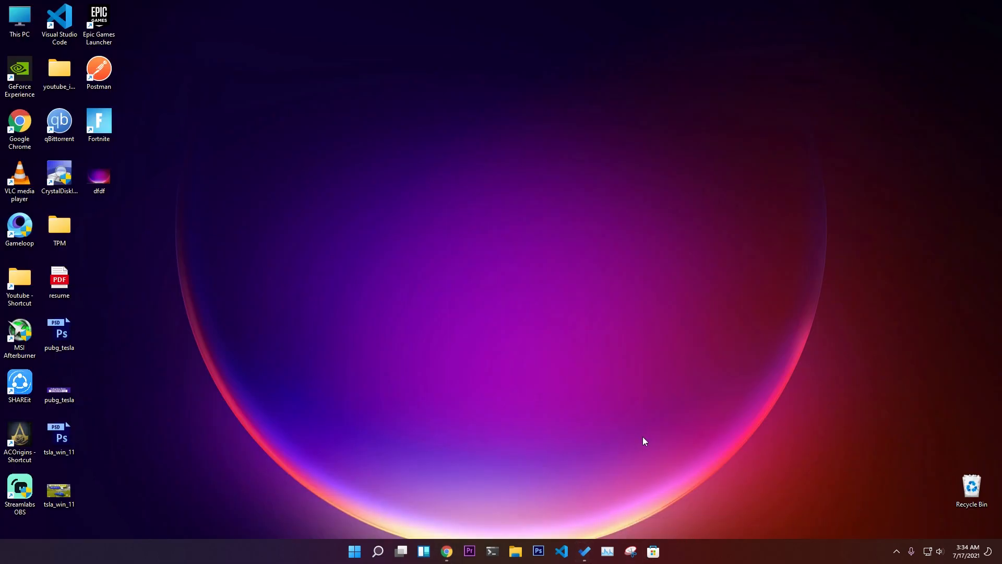
pyautogui.moveTo(483, 526)
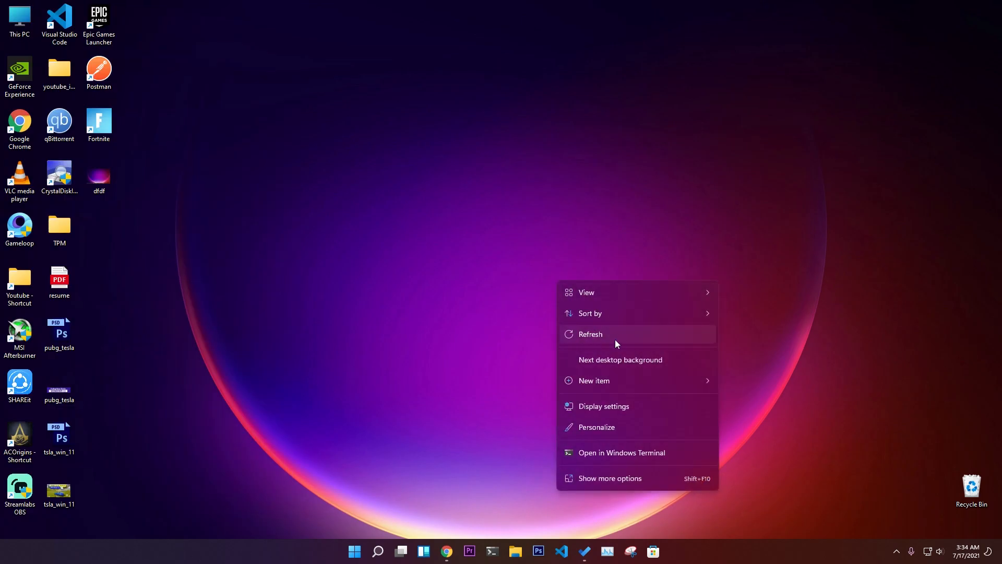
pyautogui.moveTo(599, 342)
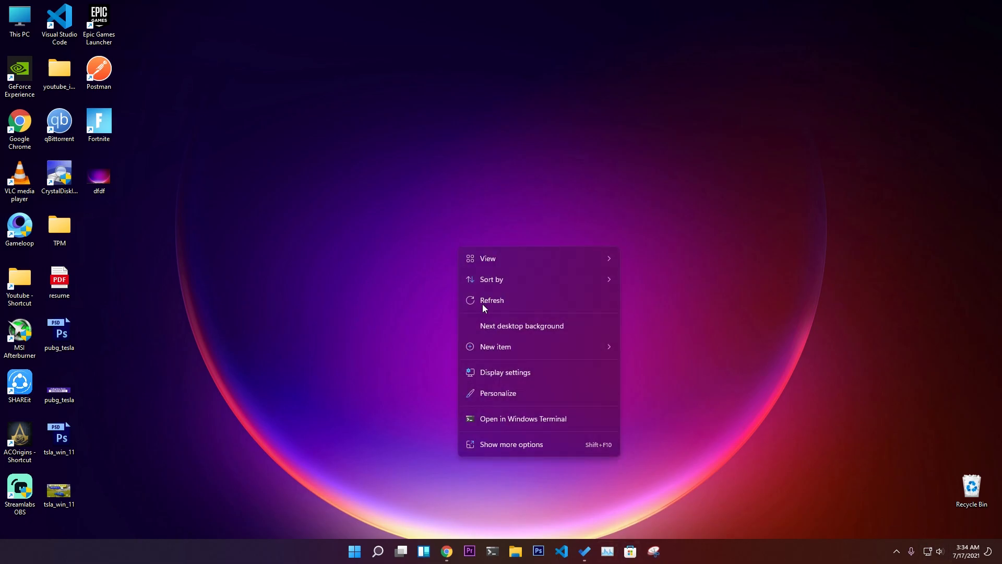
pyautogui.click(445, 327)
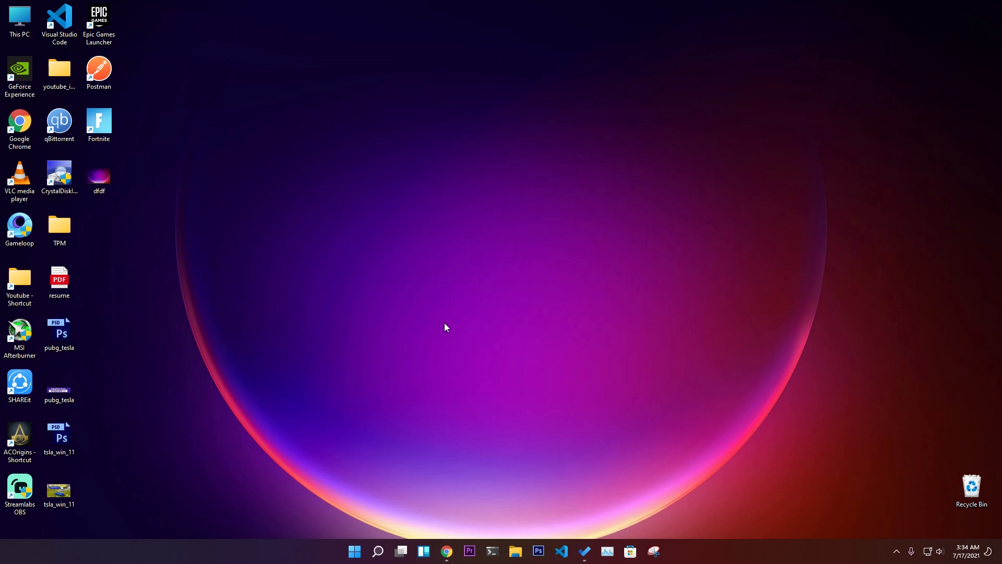
pyautogui.moveTo(446, 256)
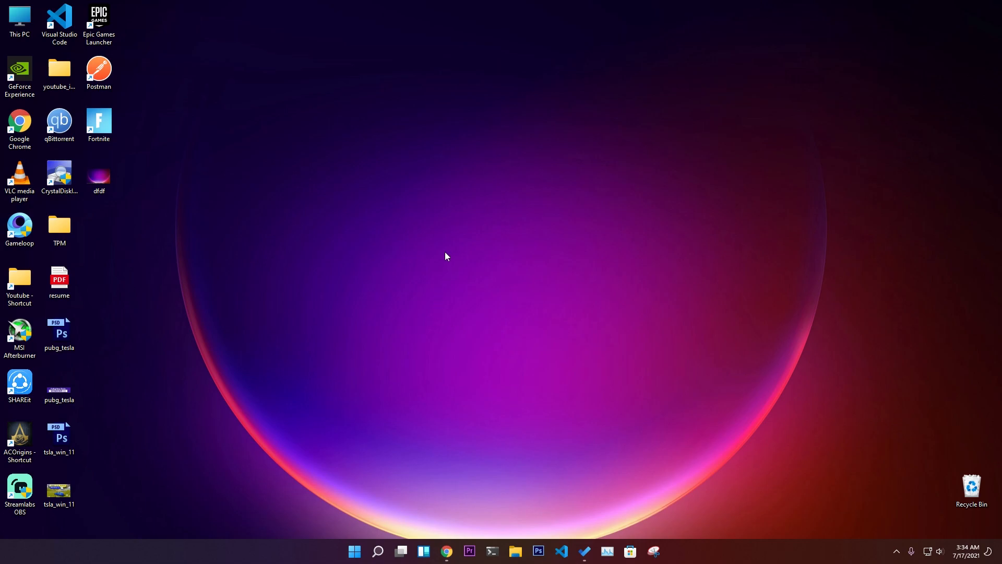
pyautogui.moveTo(444, 253)
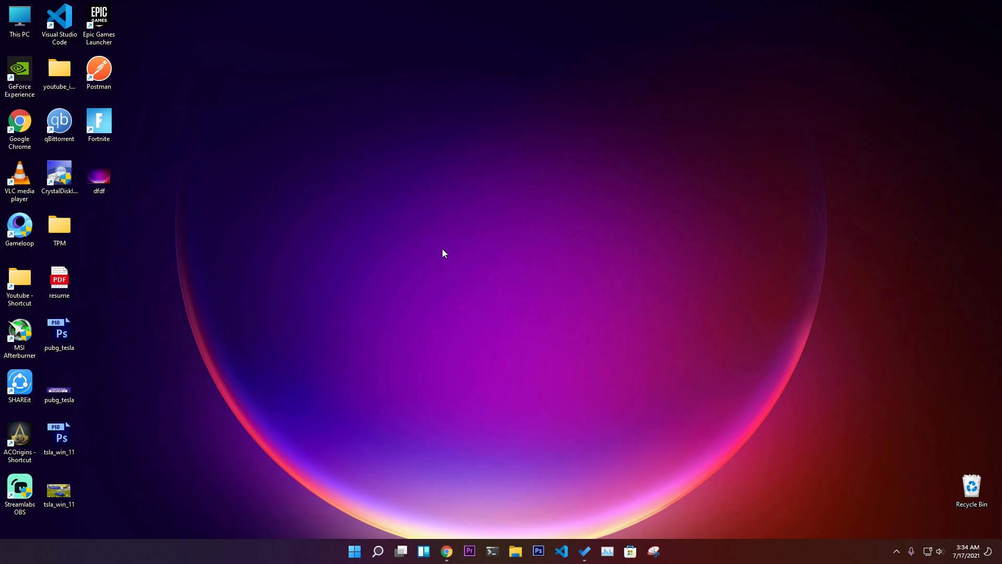
pyautogui.moveTo(502, 365)
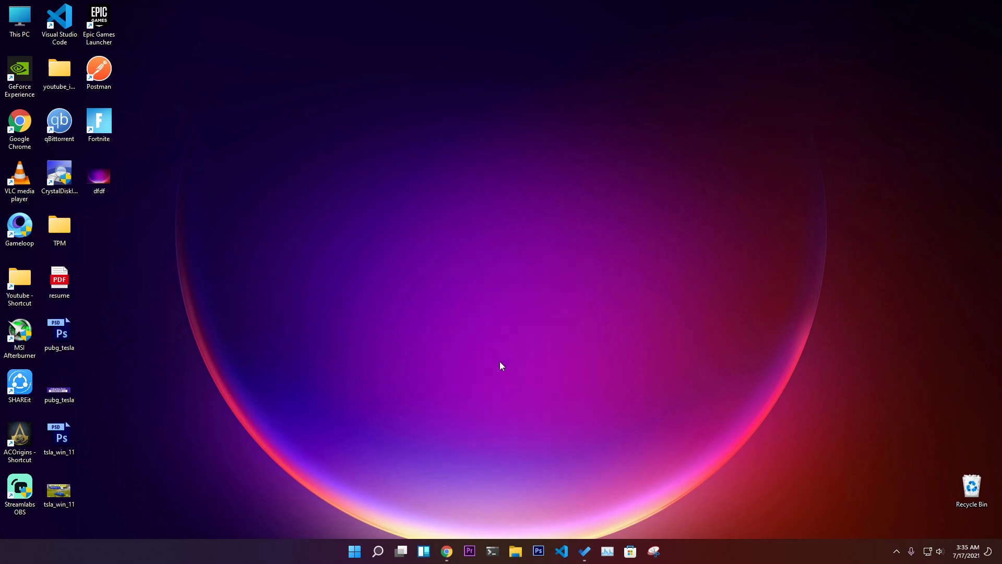
pyautogui.moveTo(606, 551)
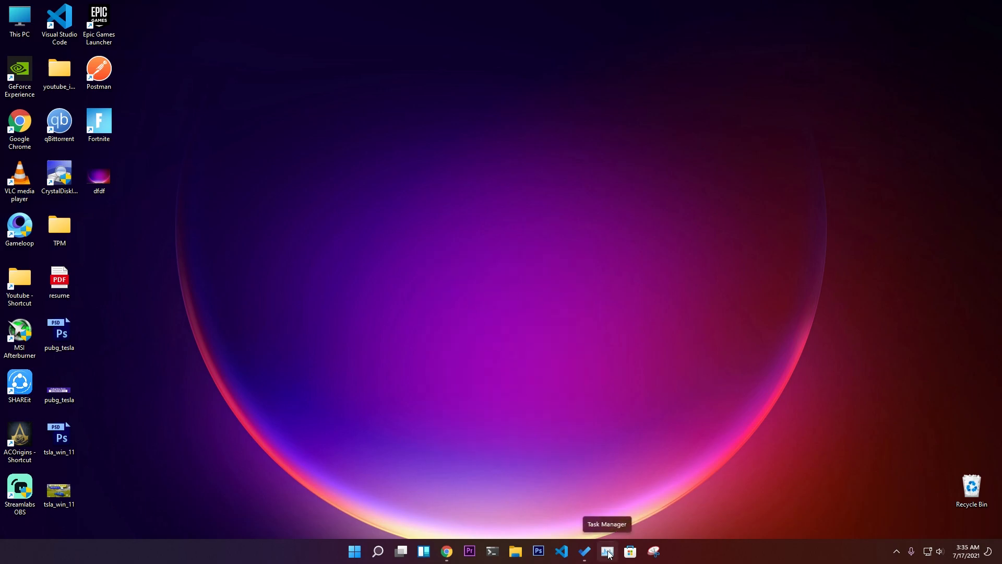
# - Launch Task Manager and view the Performance tab's live CPU graph with speed, cores and uptime
pyautogui.click(606, 551)
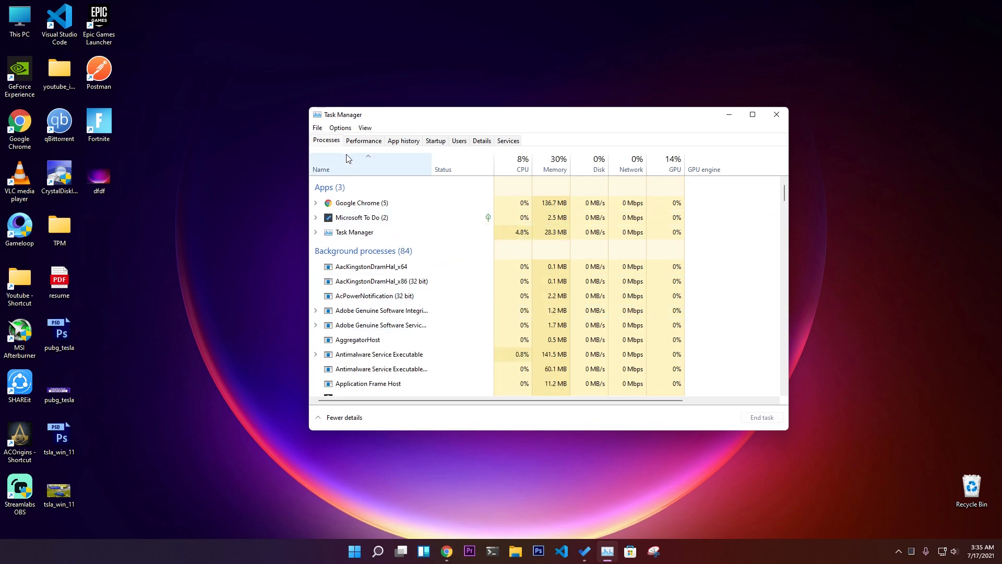
pyautogui.click(364, 140)
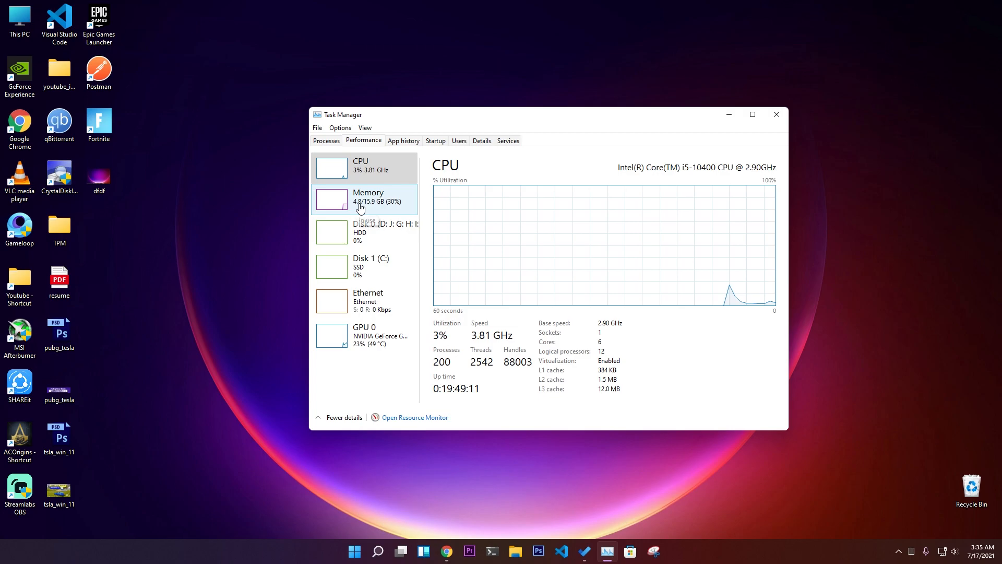
pyautogui.moveTo(447, 550)
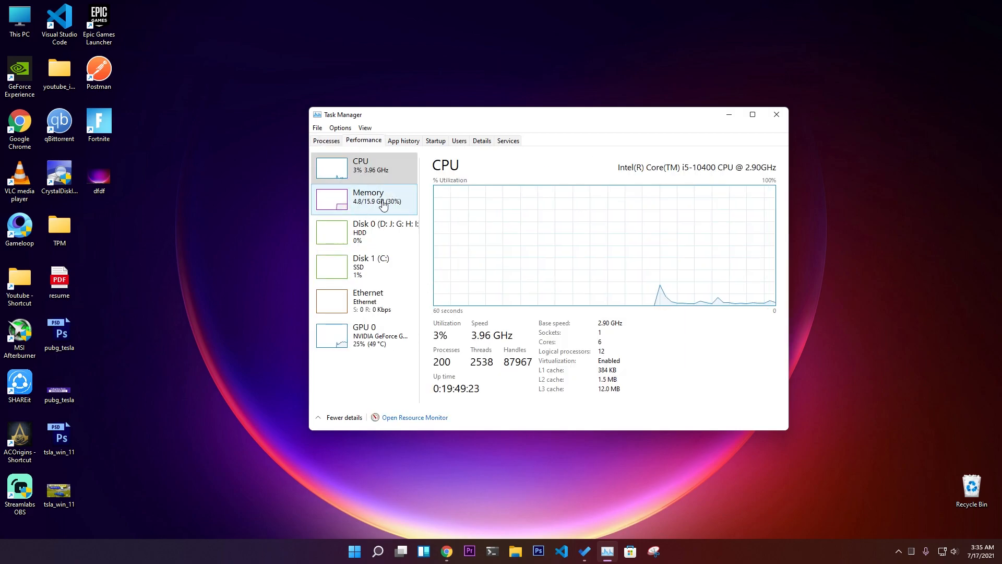
pyautogui.click(360, 164)
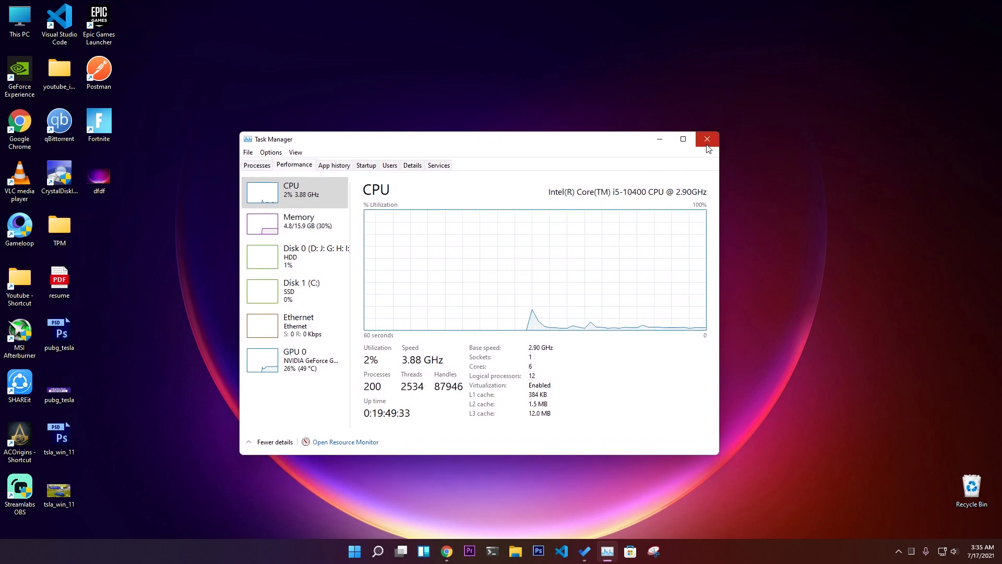
pyautogui.moveTo(707, 139)
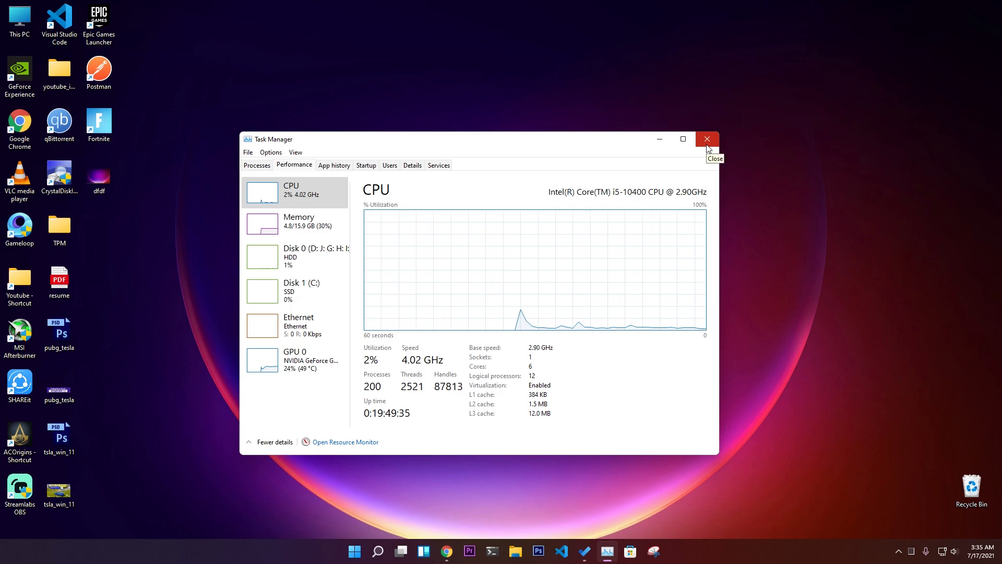